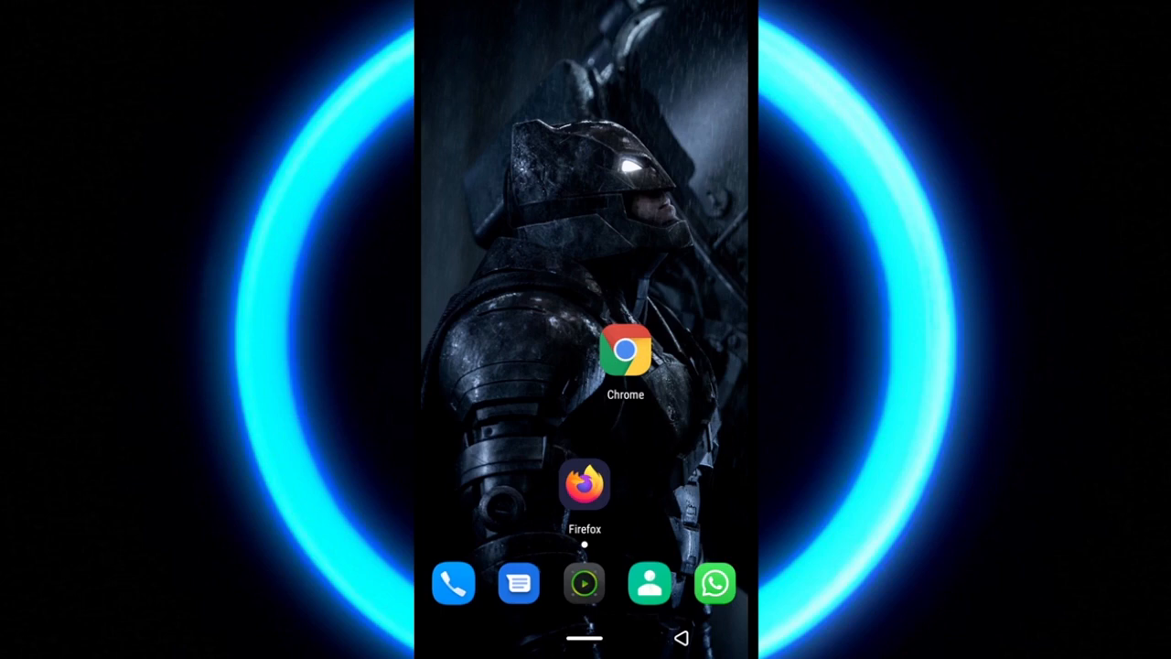
Launch Chrome, dismiss the APKPure ad and search the site for 'Firefox'.
click(626, 358)
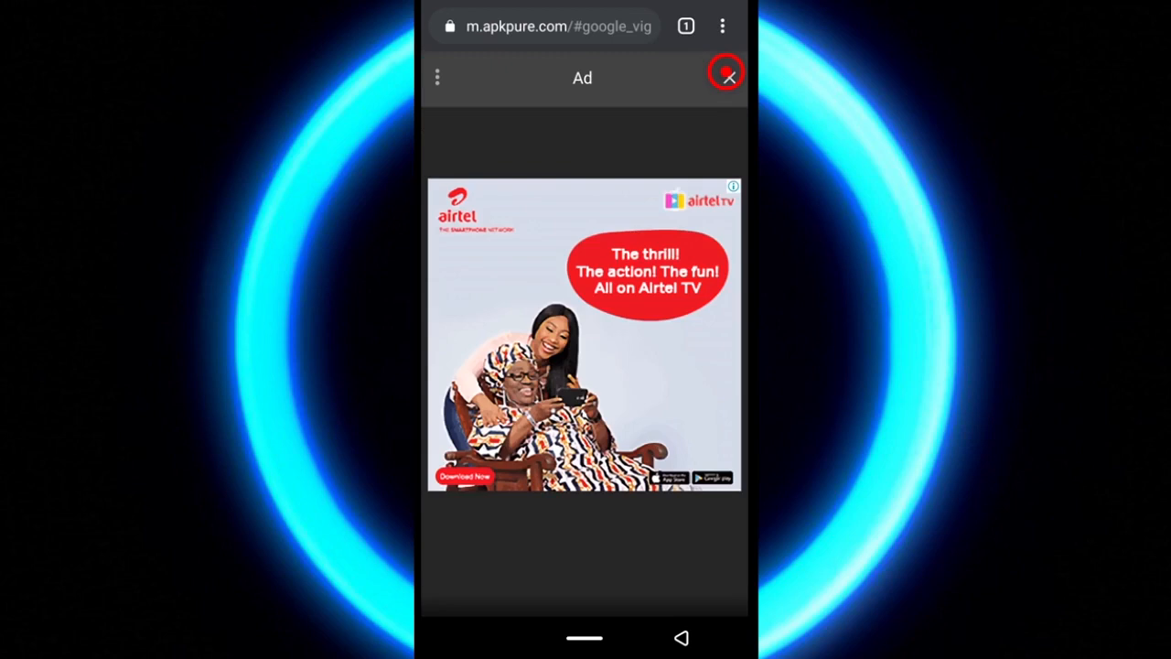
click(727, 74)
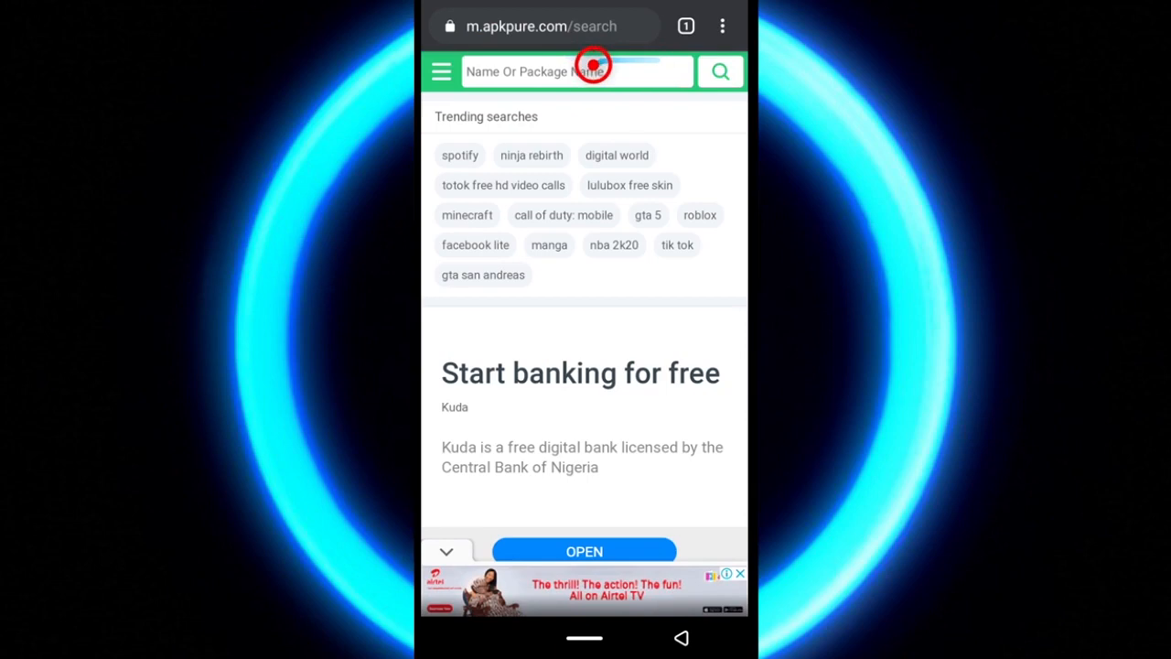
text(Firefox)
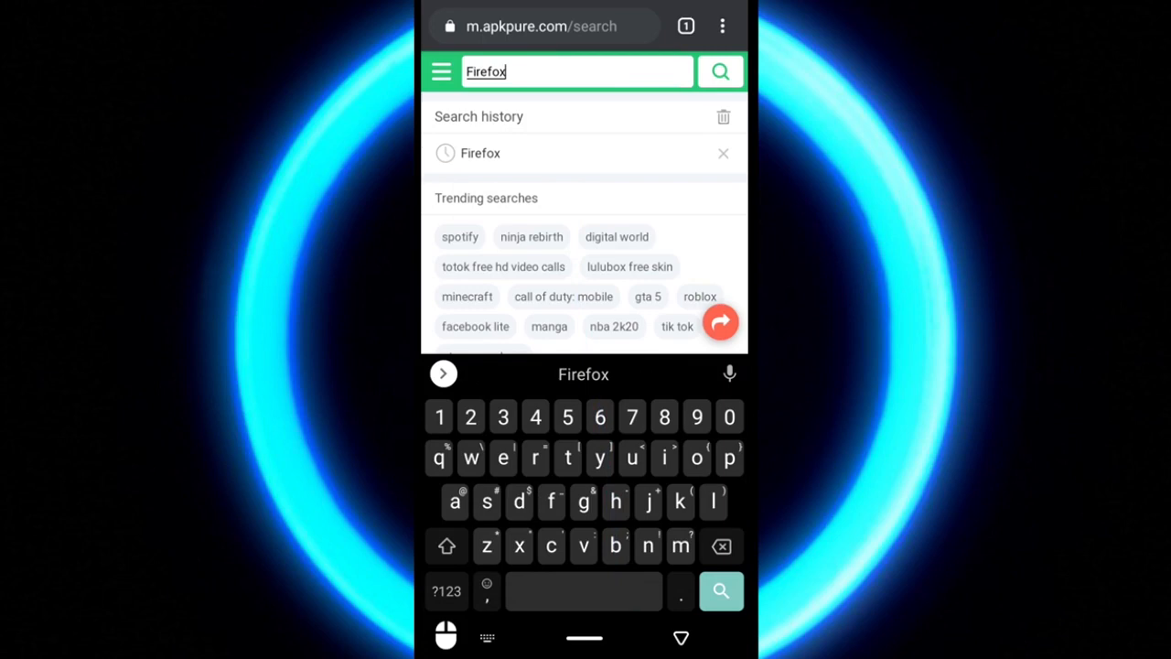
click(721, 72)
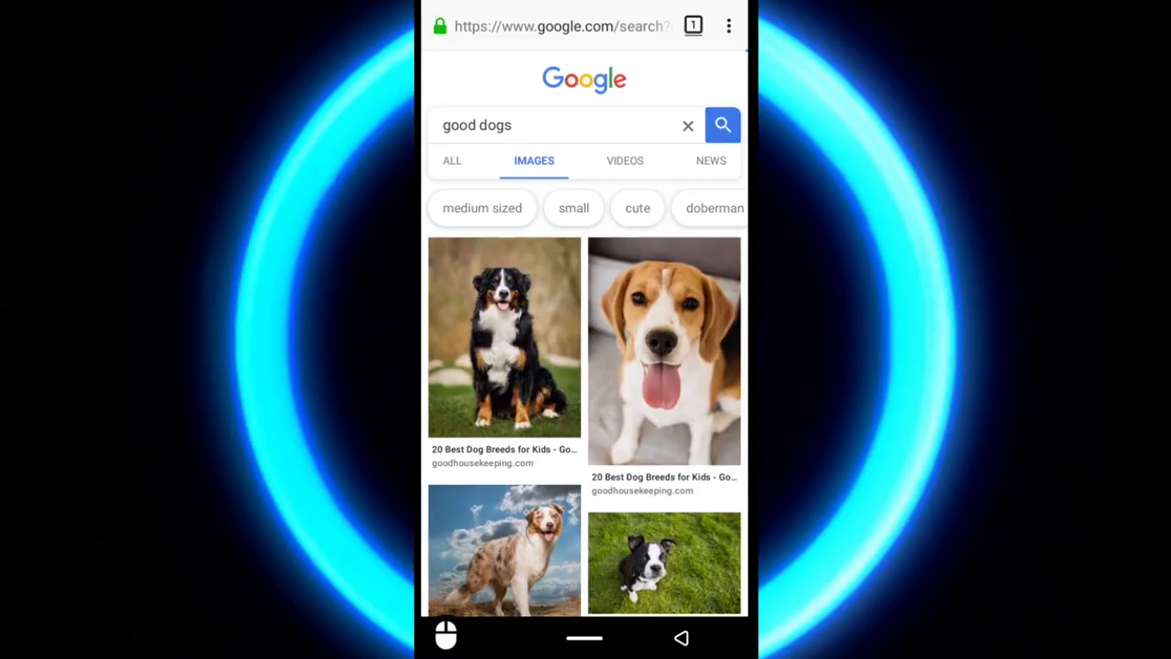
click(583, 293)
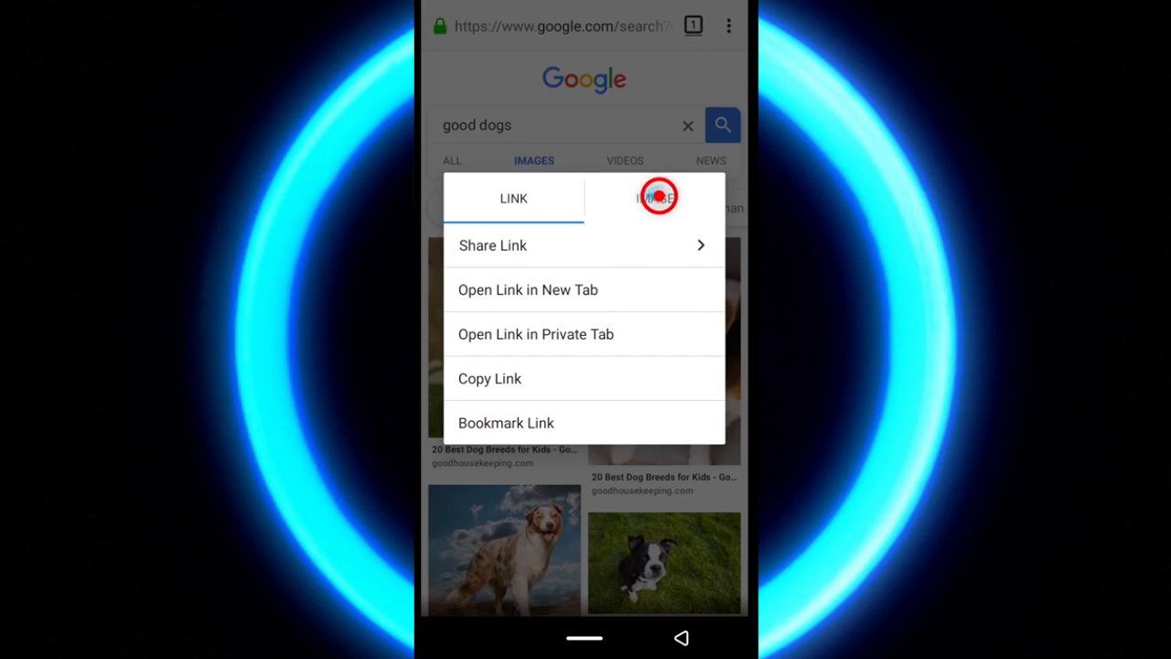
click(655, 198)
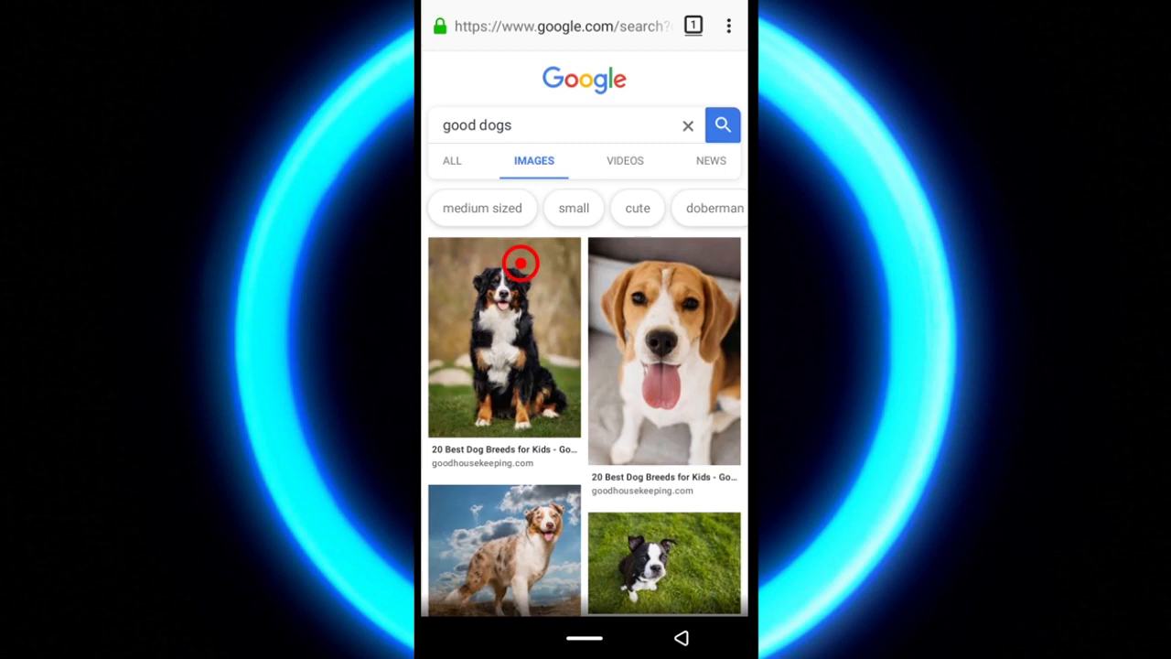
mouse_move(651, 333)
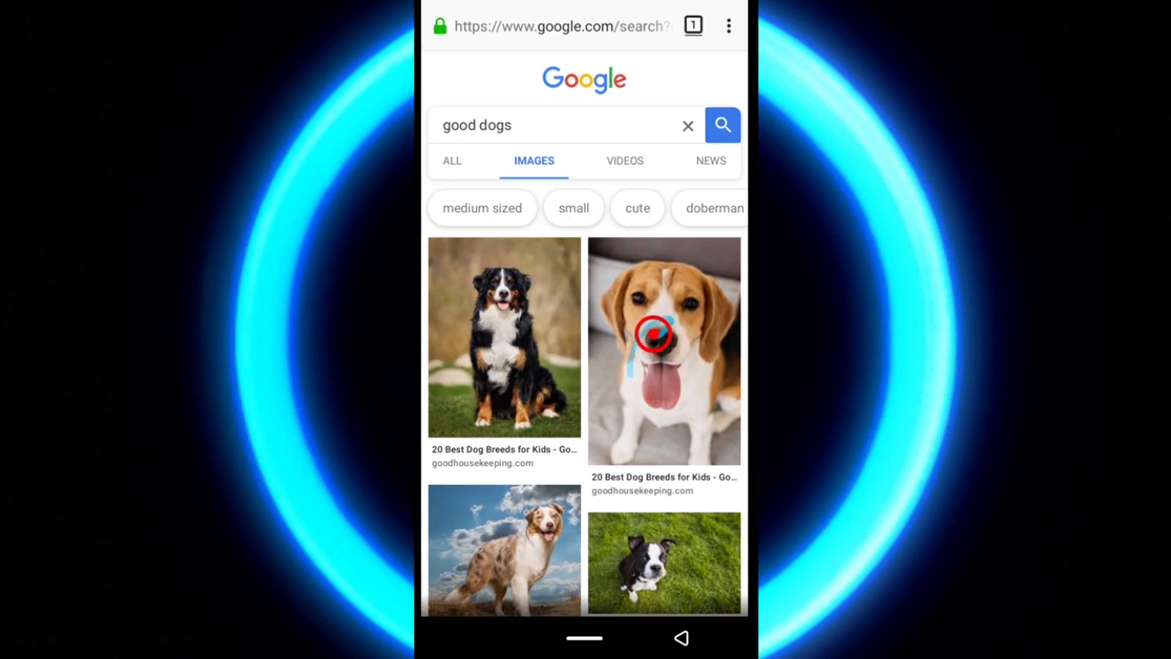
Go to Firefox's downloads list and open the downloaded .xpi add-on file.
click(728, 25)
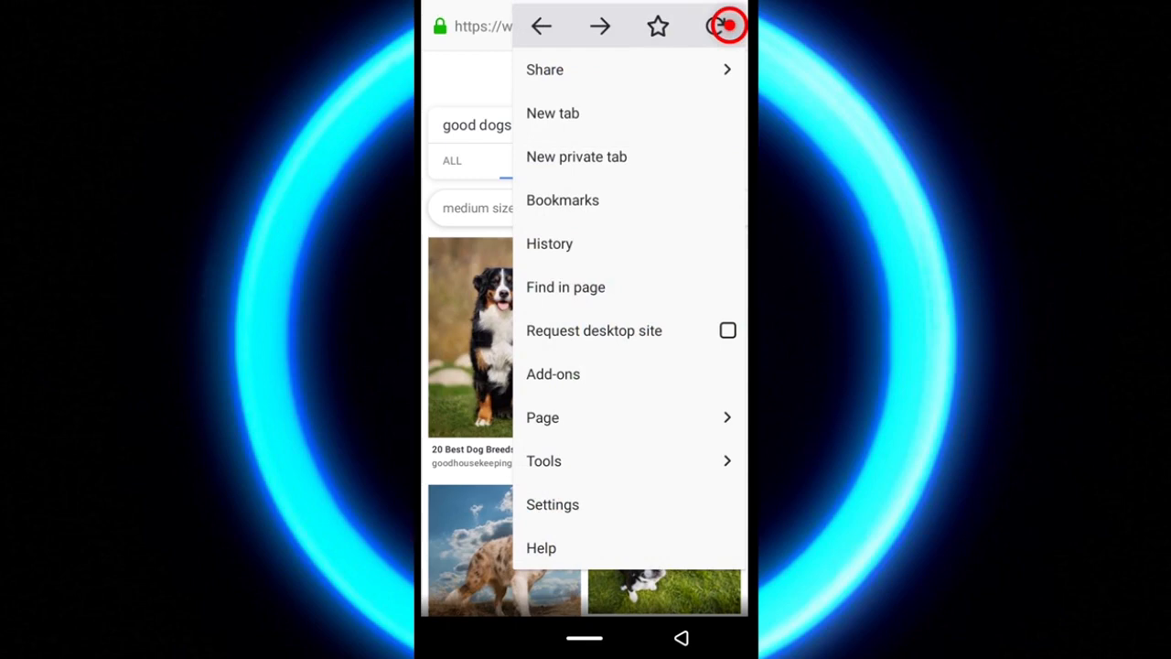
click(727, 26)
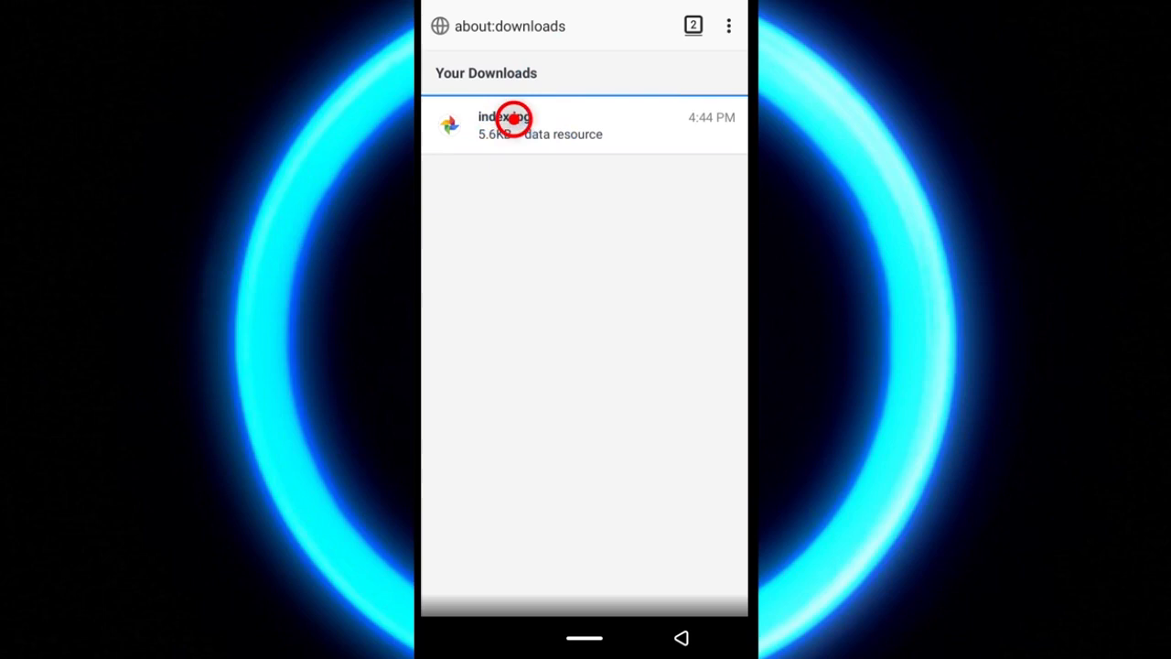
click(505, 117)
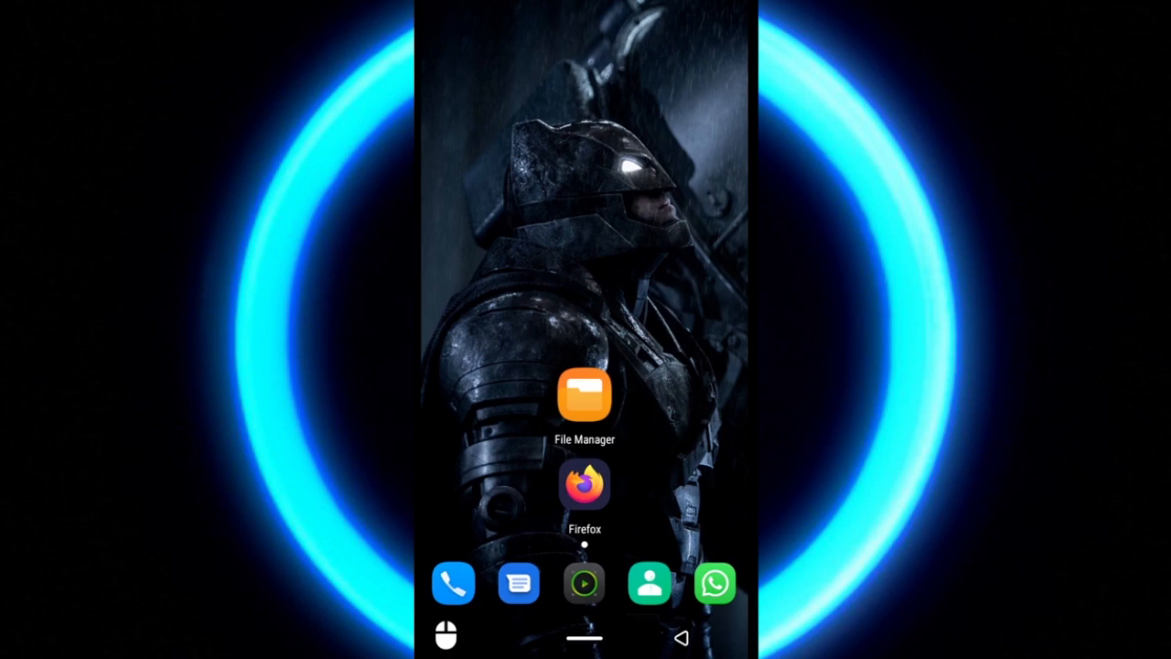
Launch File Manager and browse into Internal shared storage.
click(585, 399)
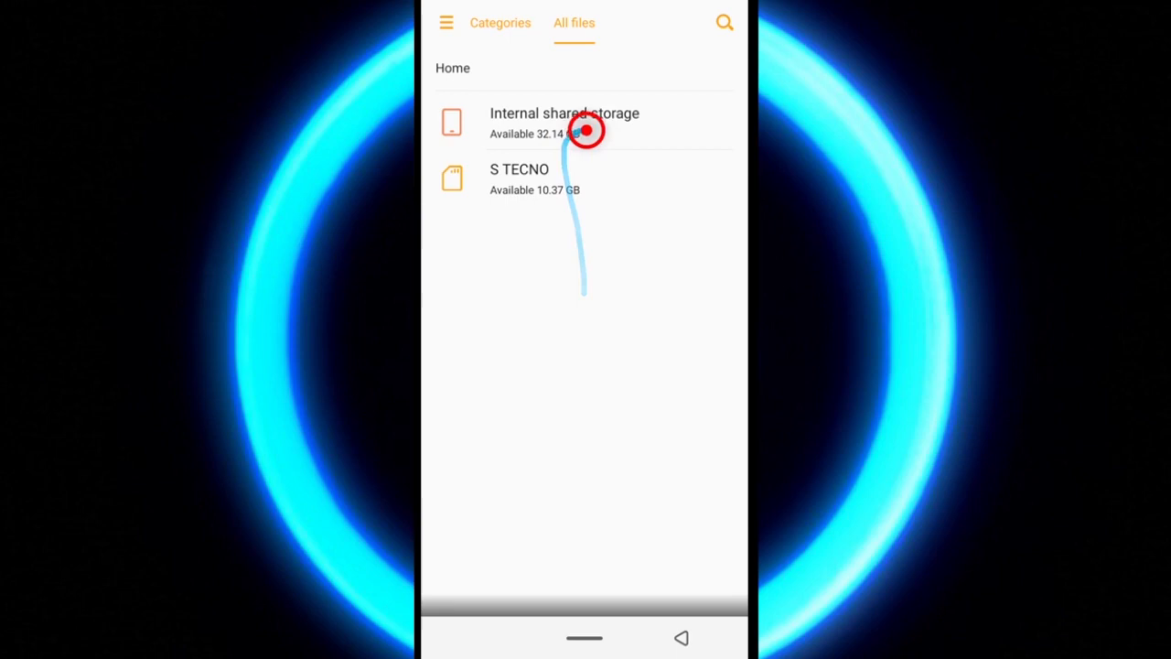
click(563, 114)
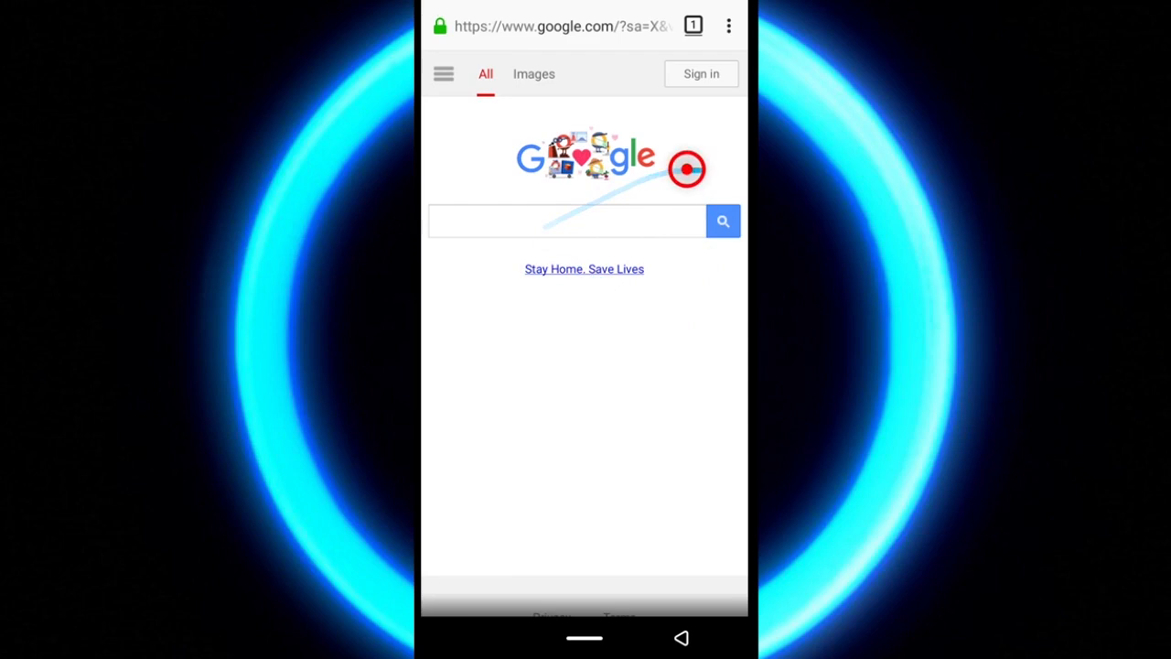
Show the saved bookmarks from the Firefox menu and open the Firefox: Support bookmark.
click(728, 26)
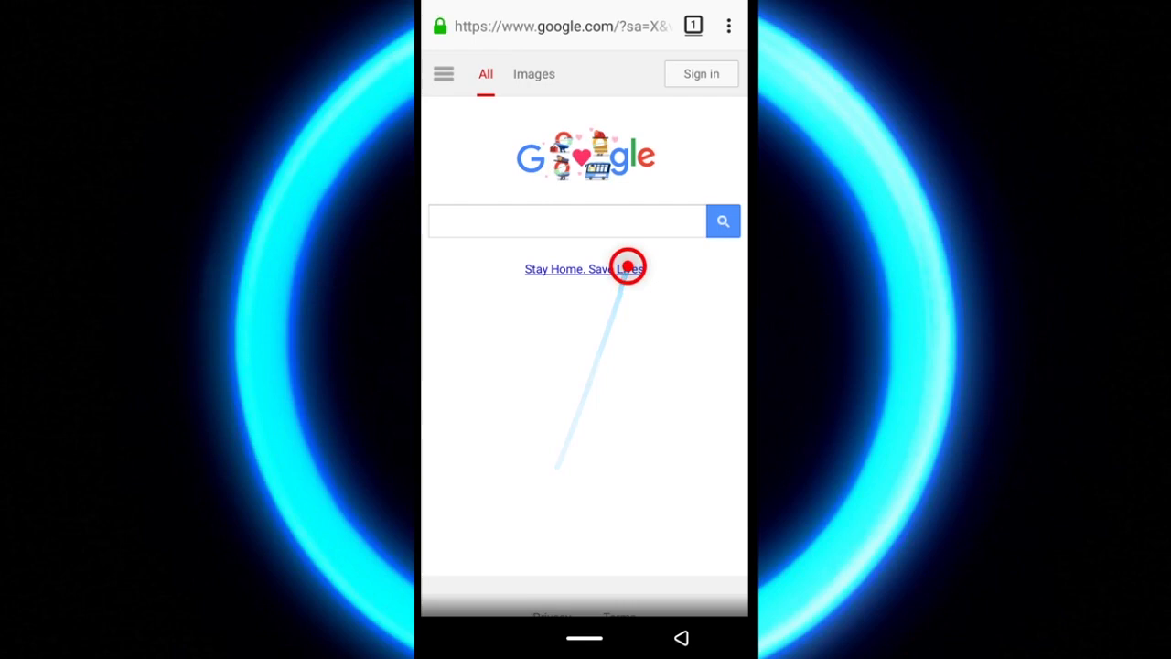
click(728, 26)
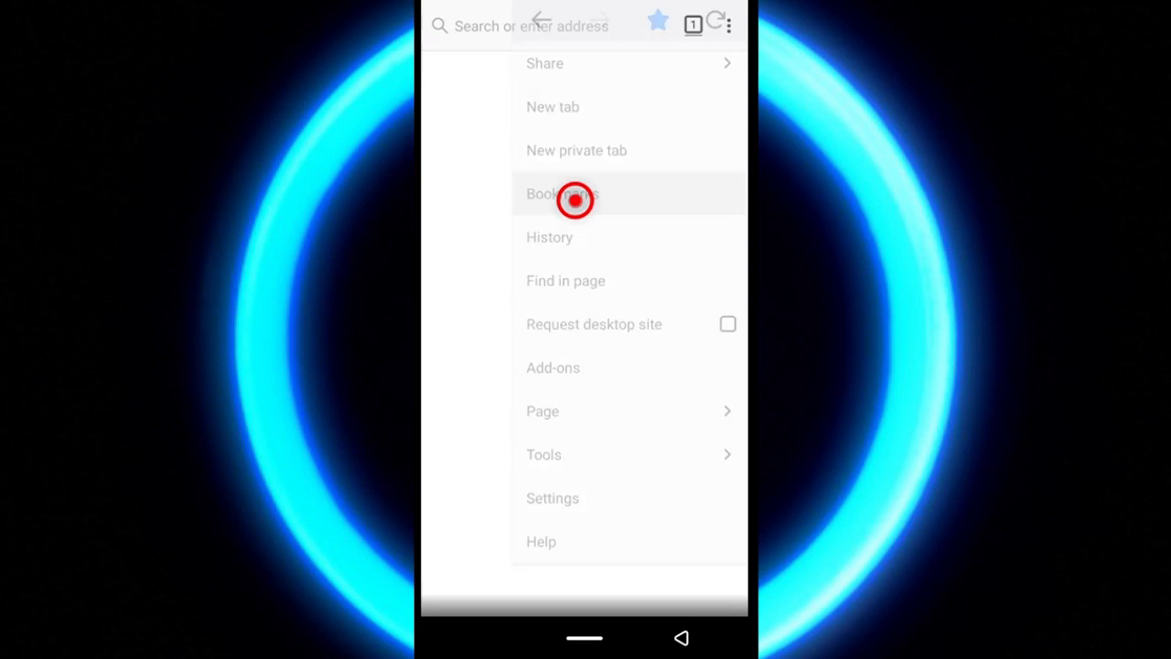
click(562, 194)
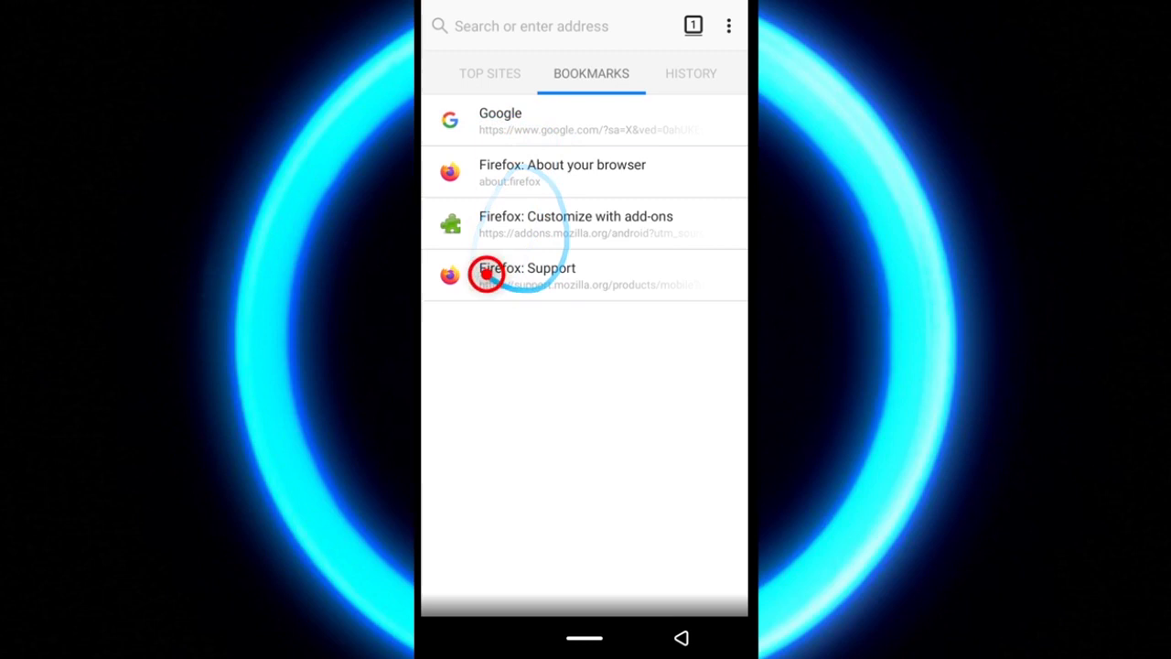
click(501, 121)
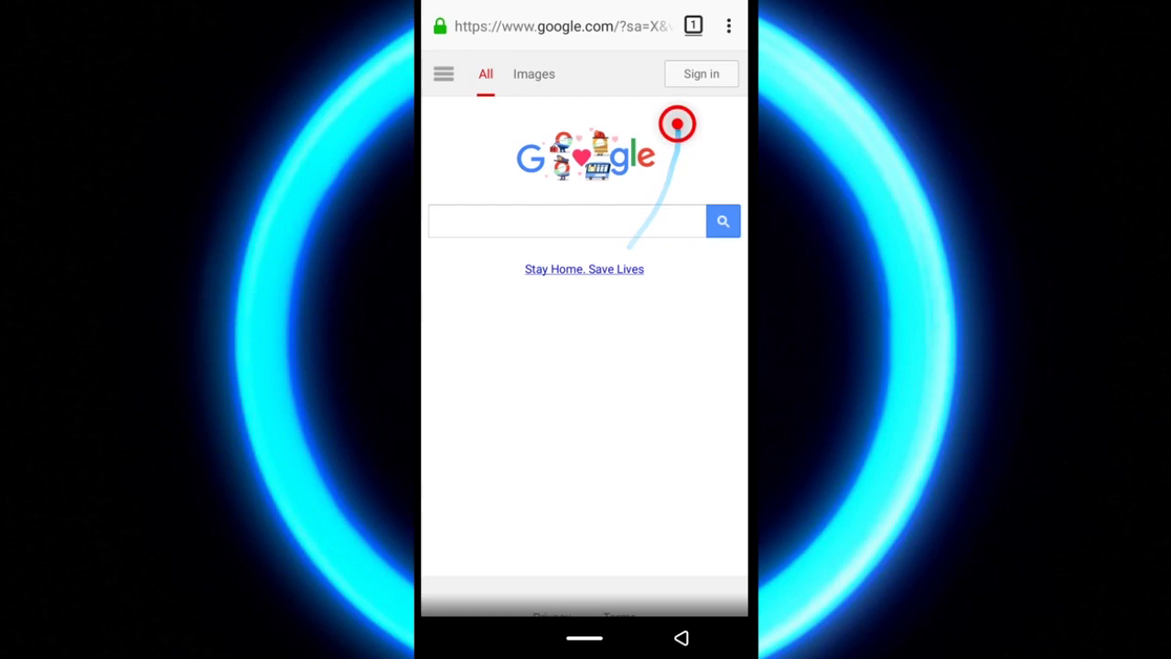
click(729, 25)
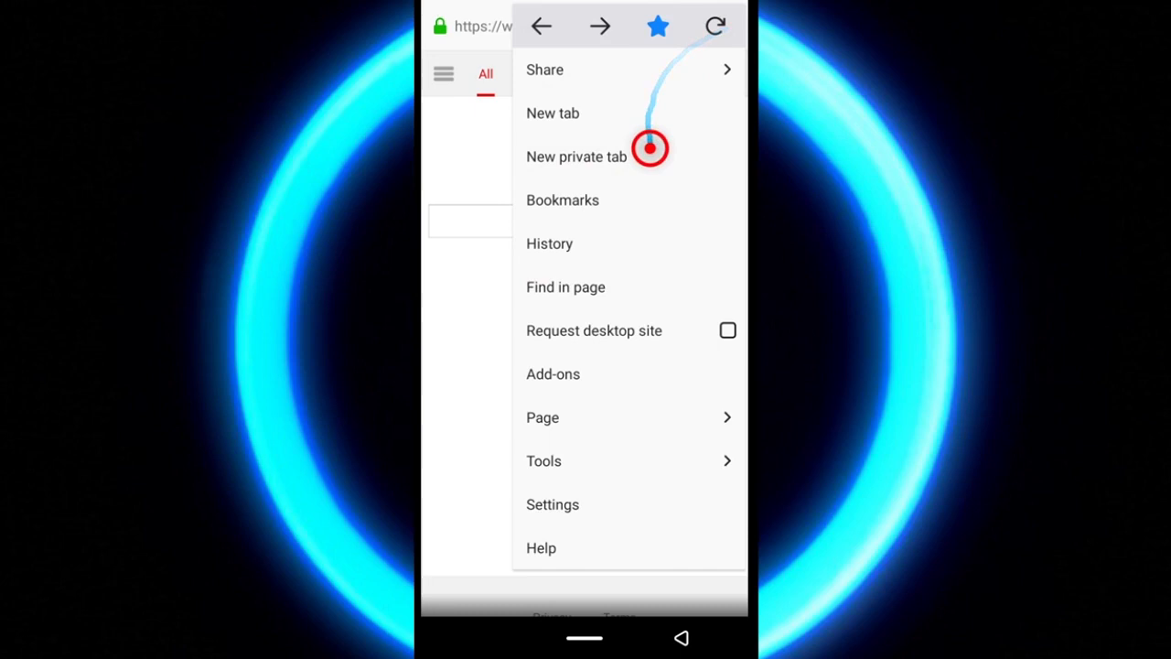
click(542, 417)
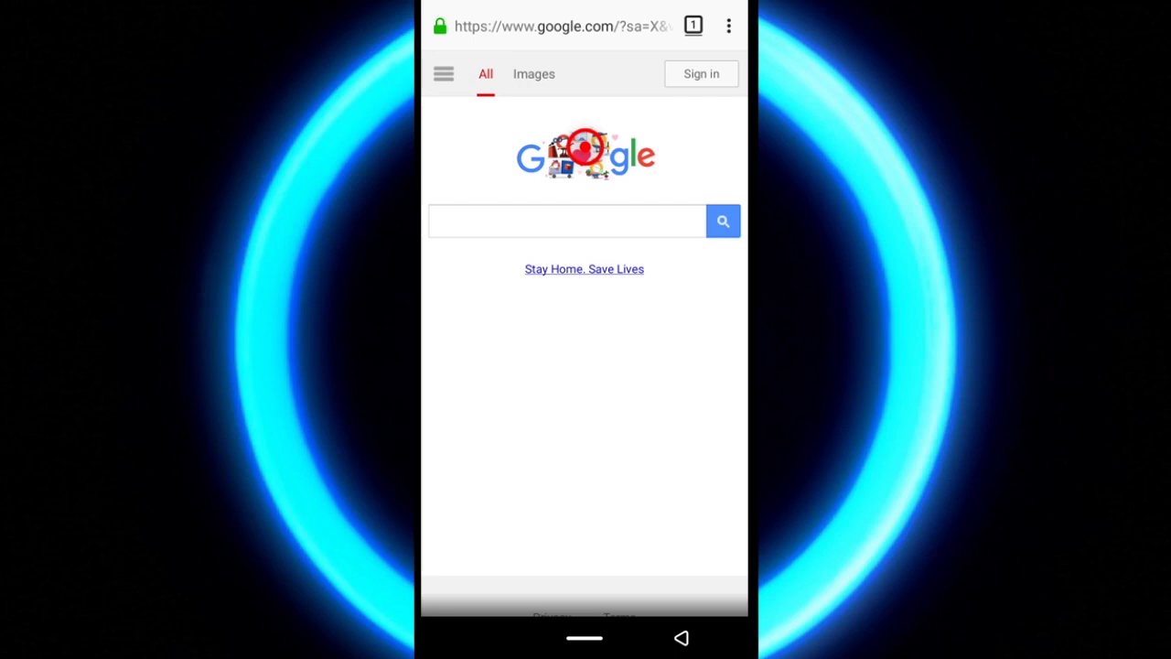
Use Page > Add Page Shortcut to put a Google shortcut on the home screen.
click(729, 25)
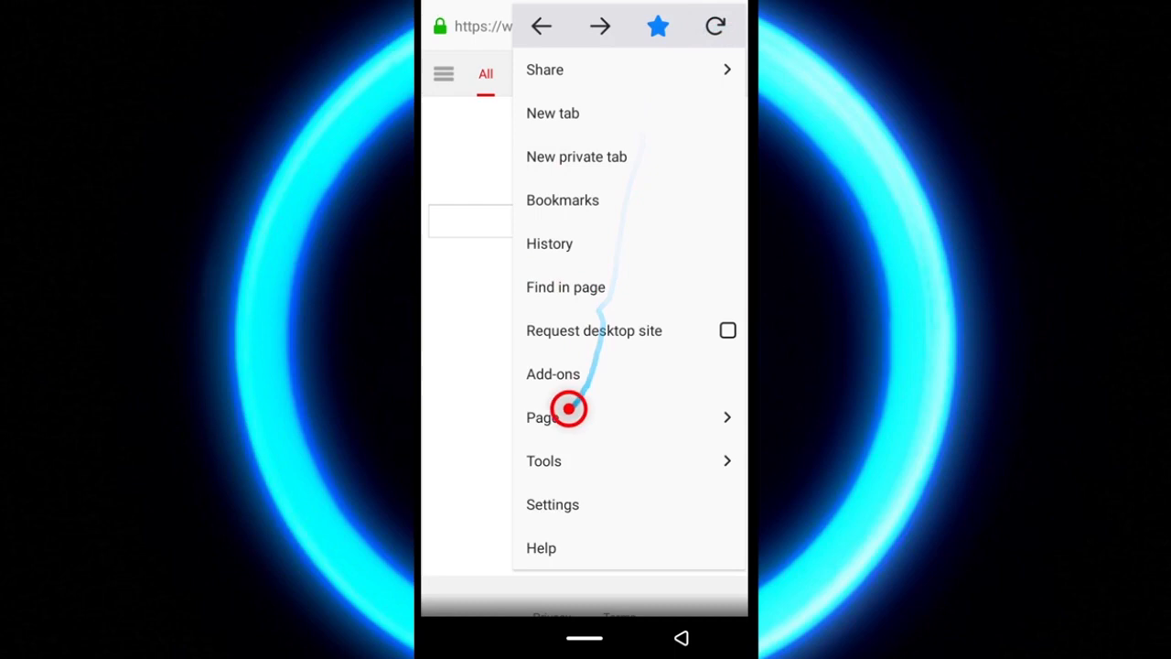
click(541, 418)
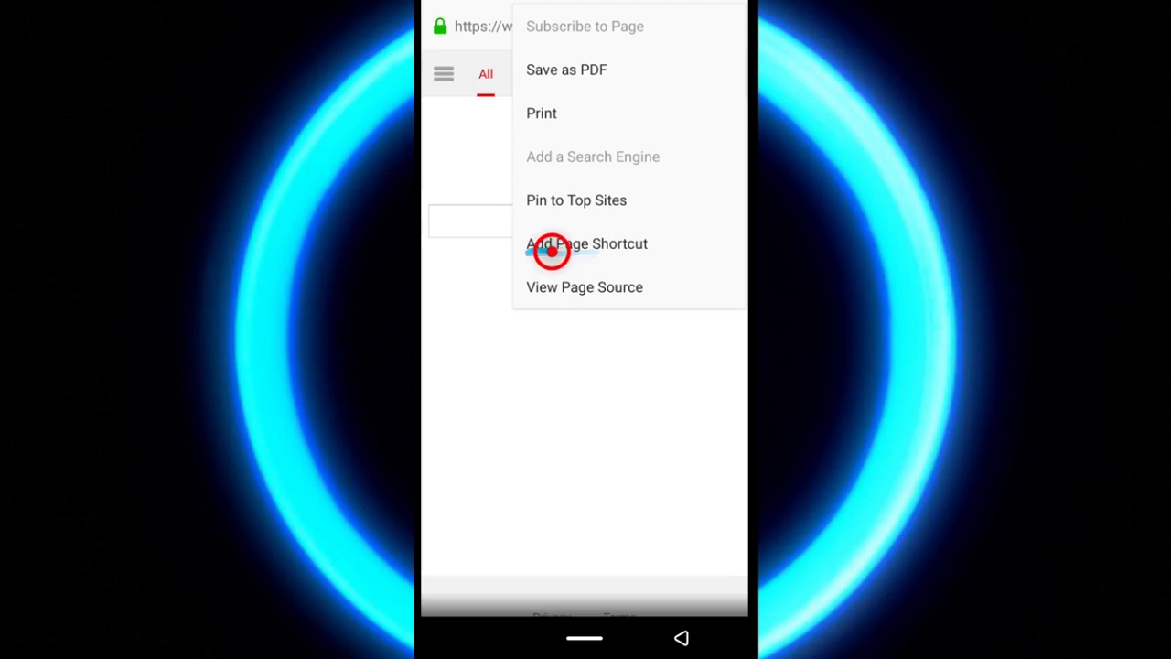
click(585, 244)
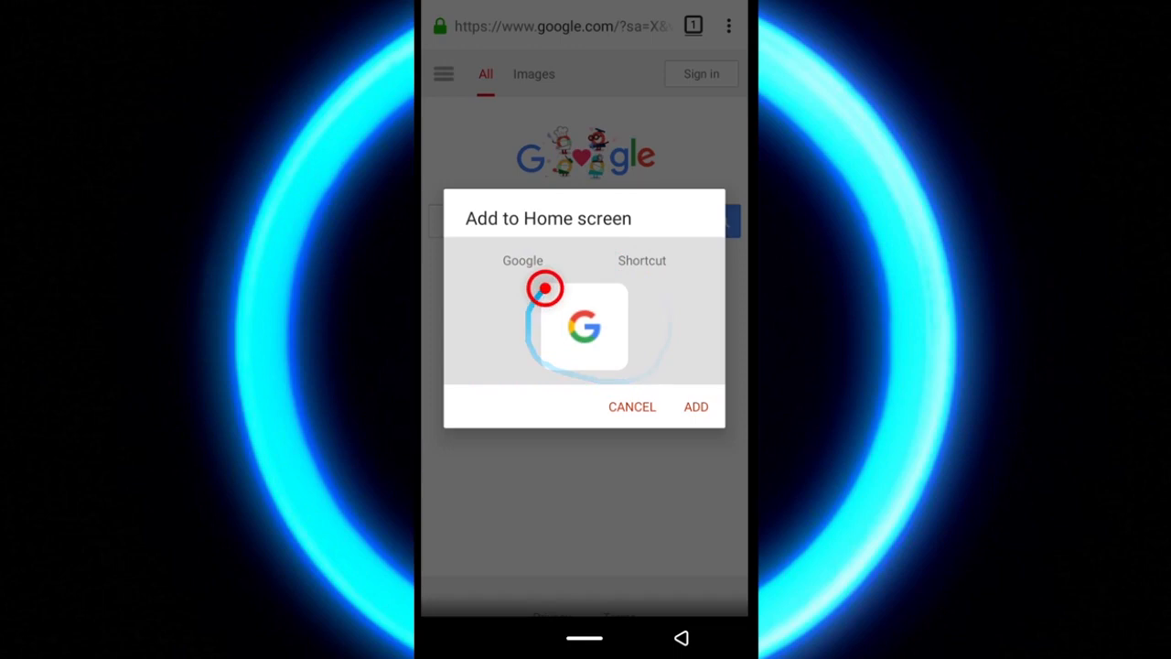
click(695, 406)
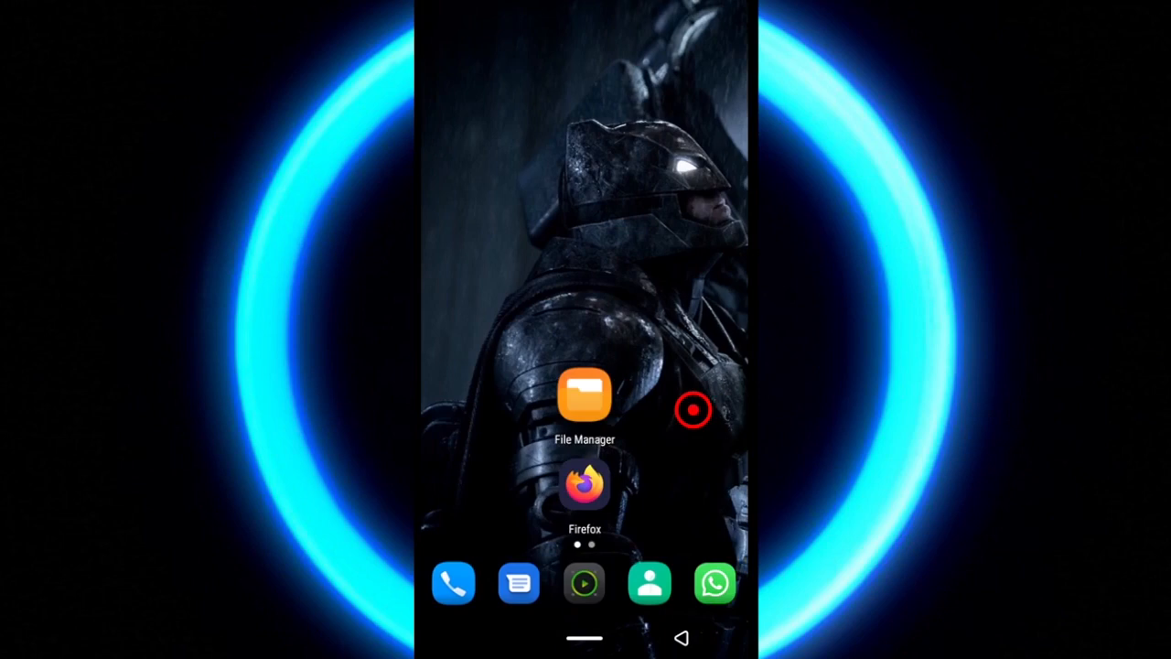
Launch Firefox from its home-screen icon, reopening the Google page.
click(586, 485)
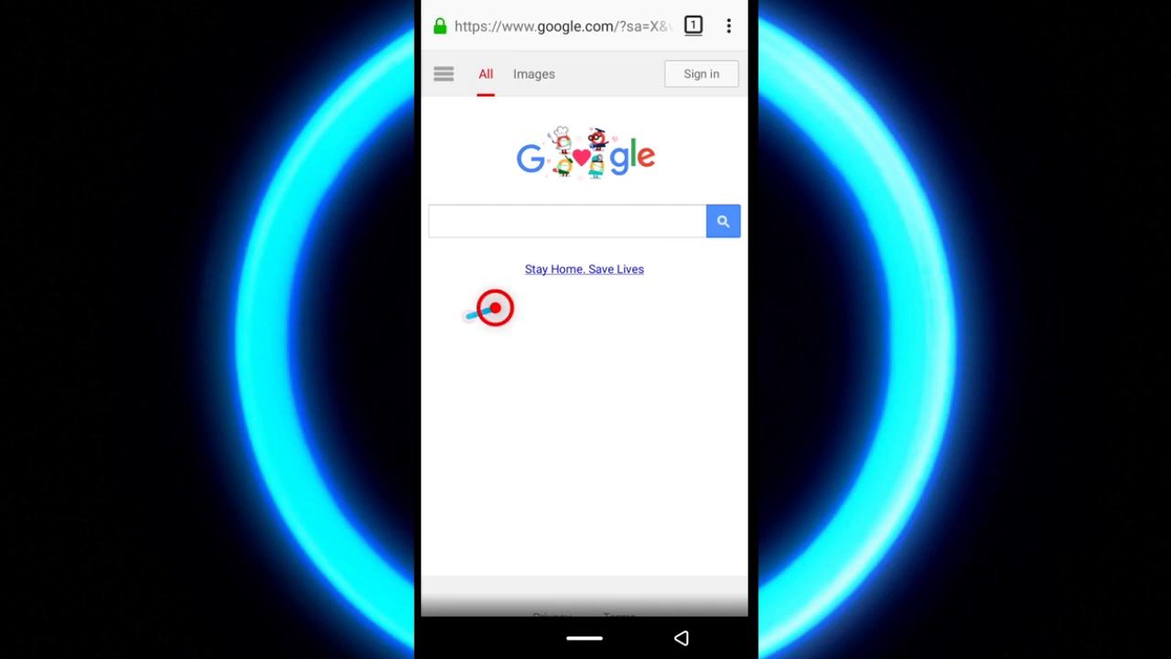
Open Firefox's Settings page from the three-dot menu.
click(728, 26)
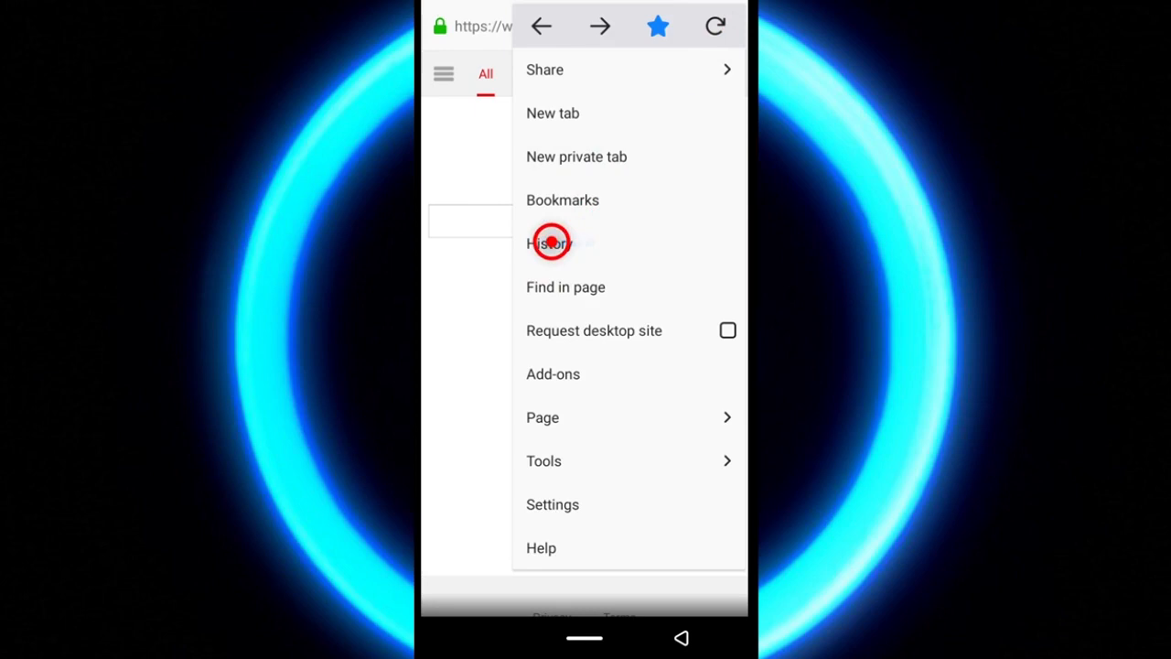
click(549, 242)
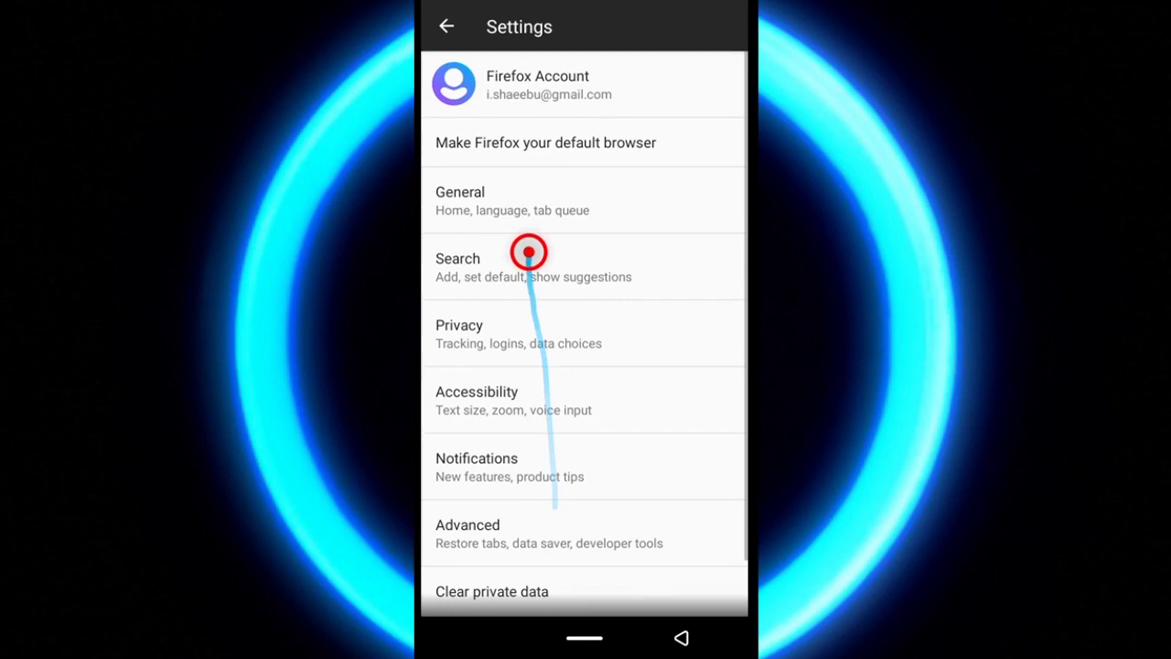
click(512, 199)
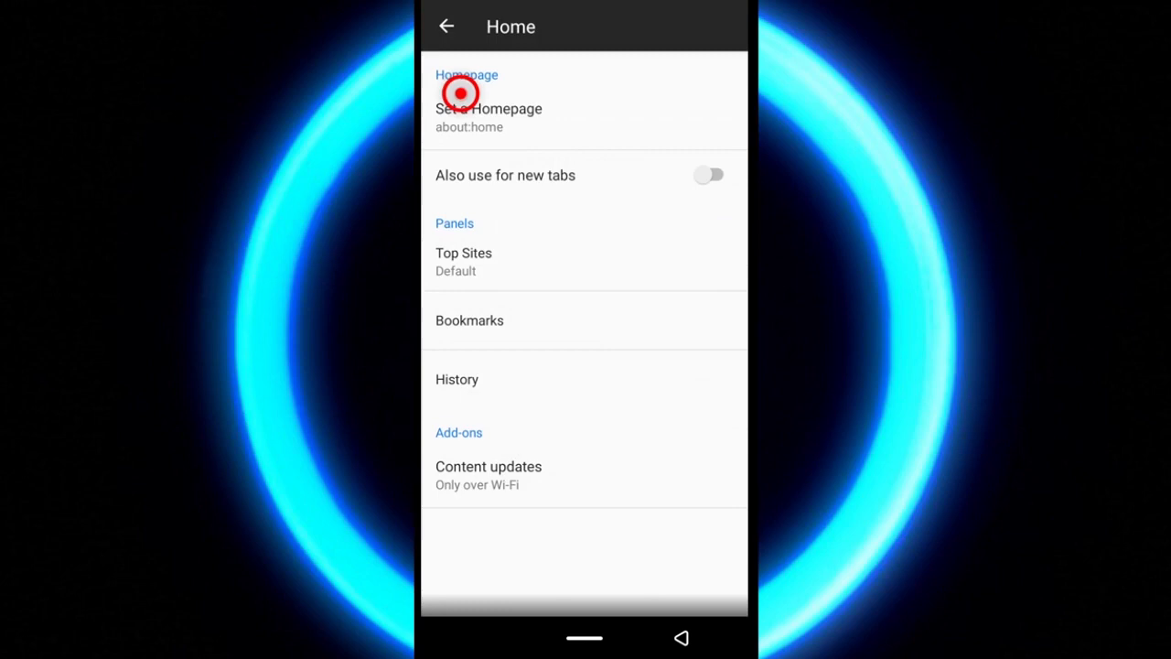
click(488, 108)
text(ww)
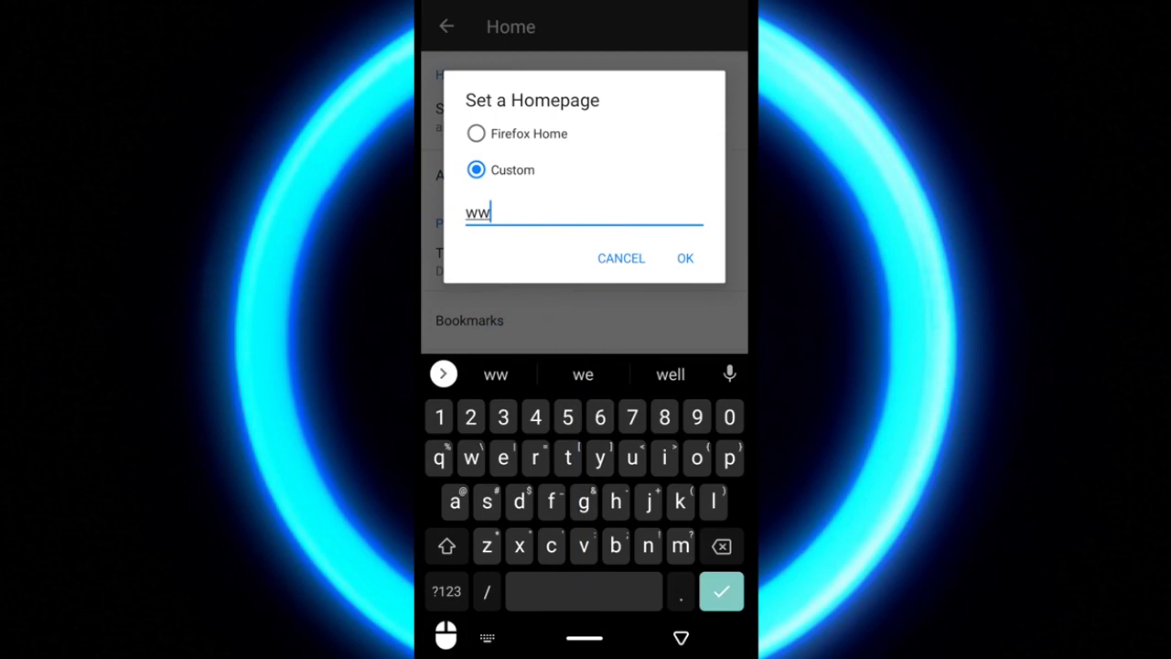
click(684, 258)
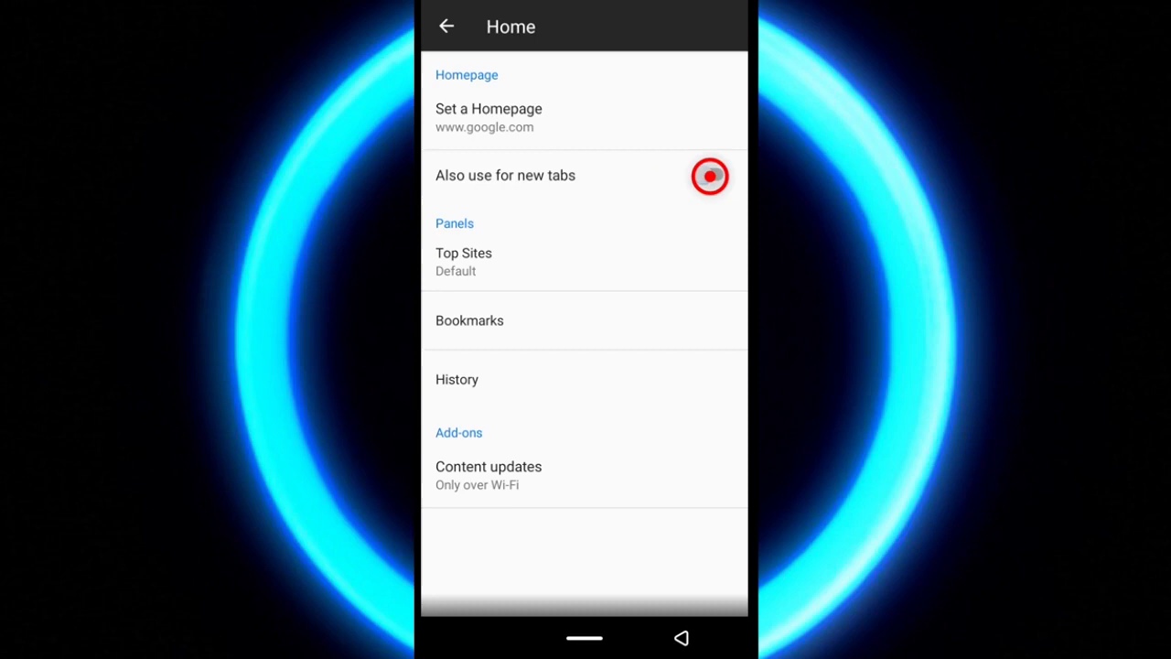
click(447, 26)
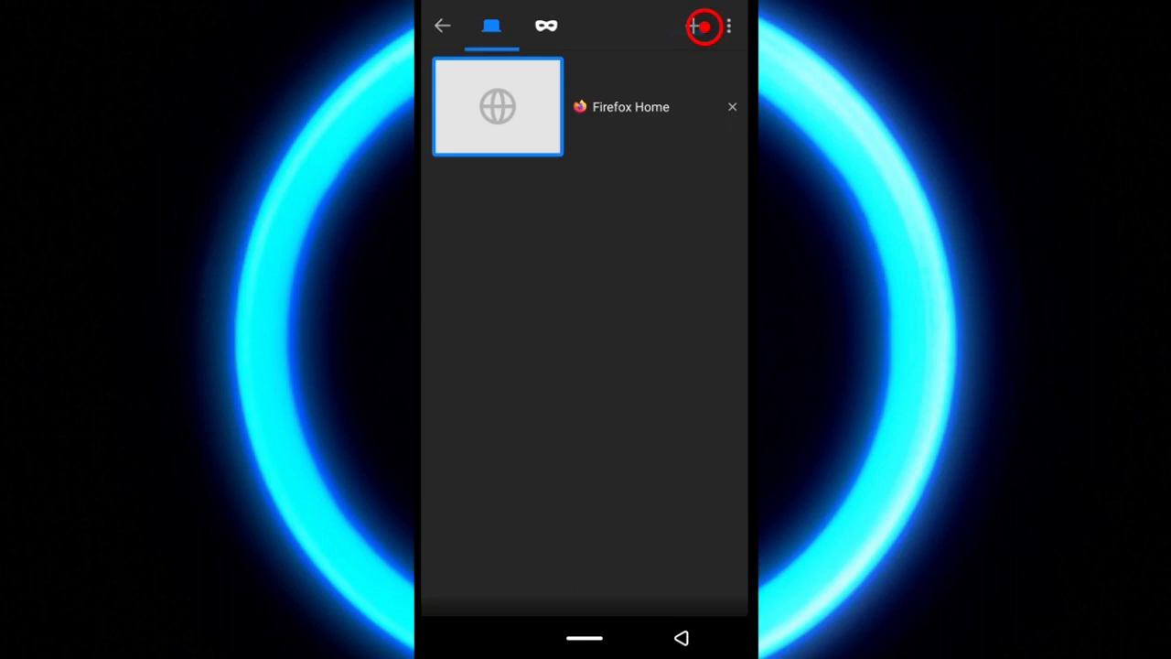
Open a fresh tab from the tabs tray.
click(498, 106)
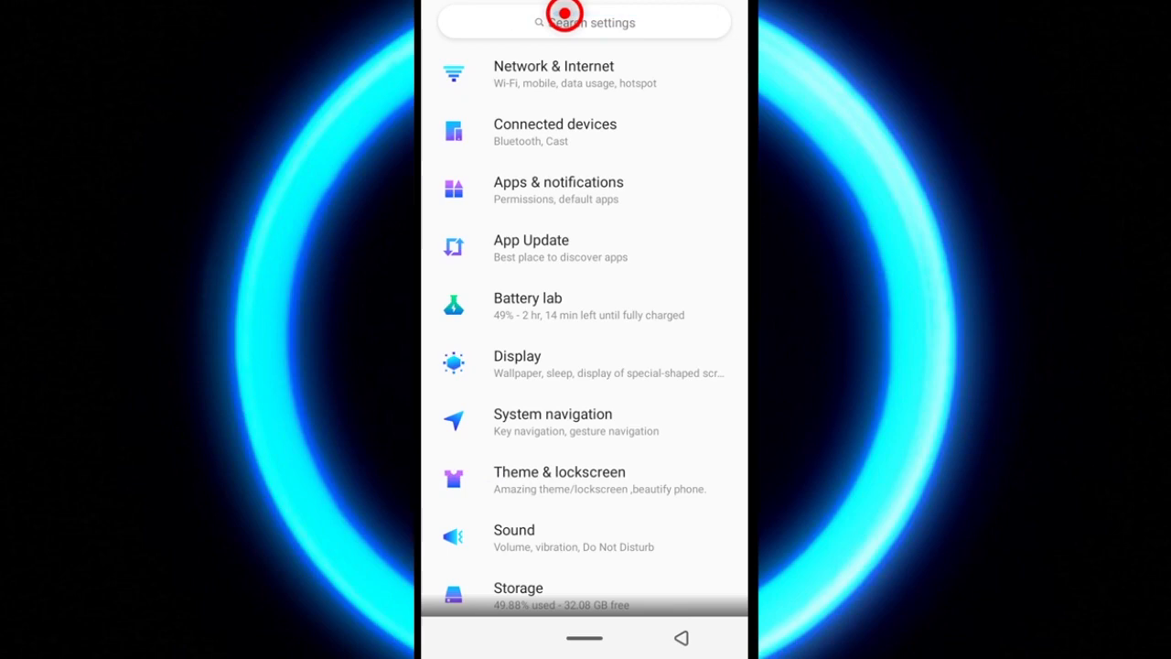
Search settings for 'font' and set the system Font size slider to Large.
click(583, 22)
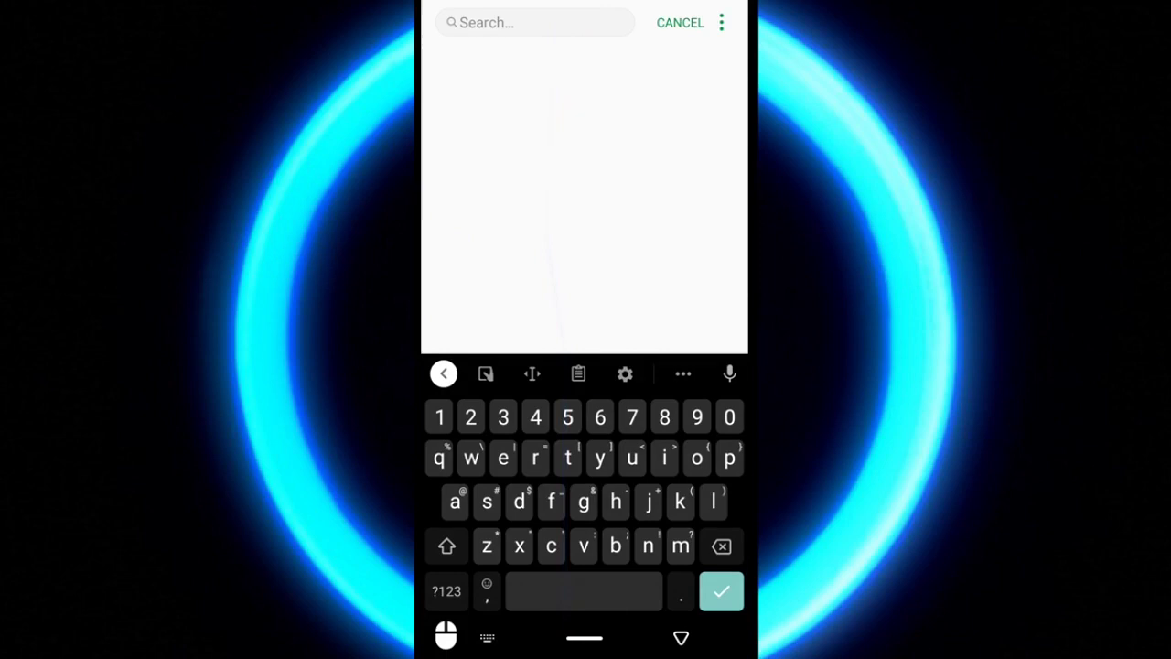
text(font)
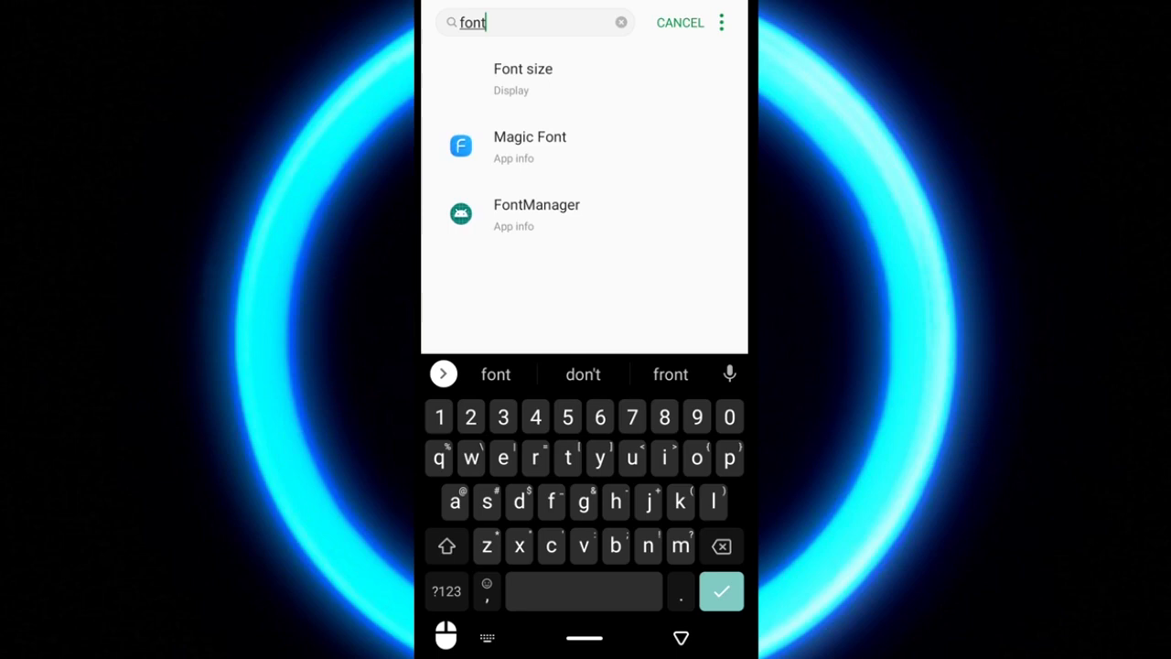
click(516, 88)
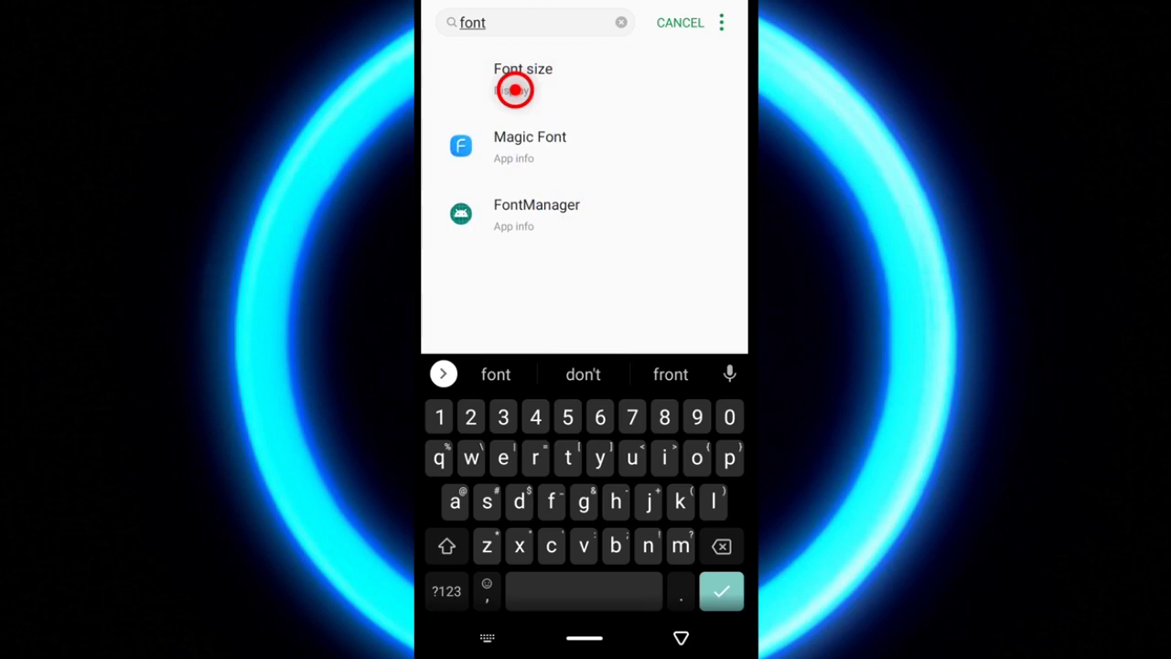
click(523, 88)
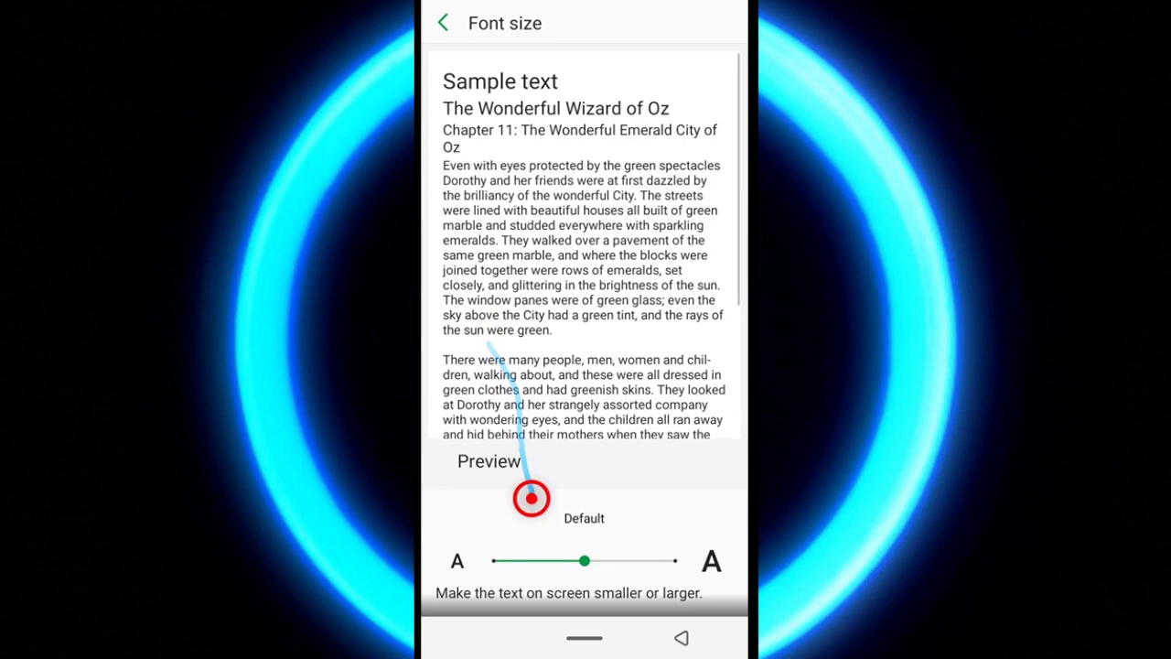
drag(585, 560, 675, 560)
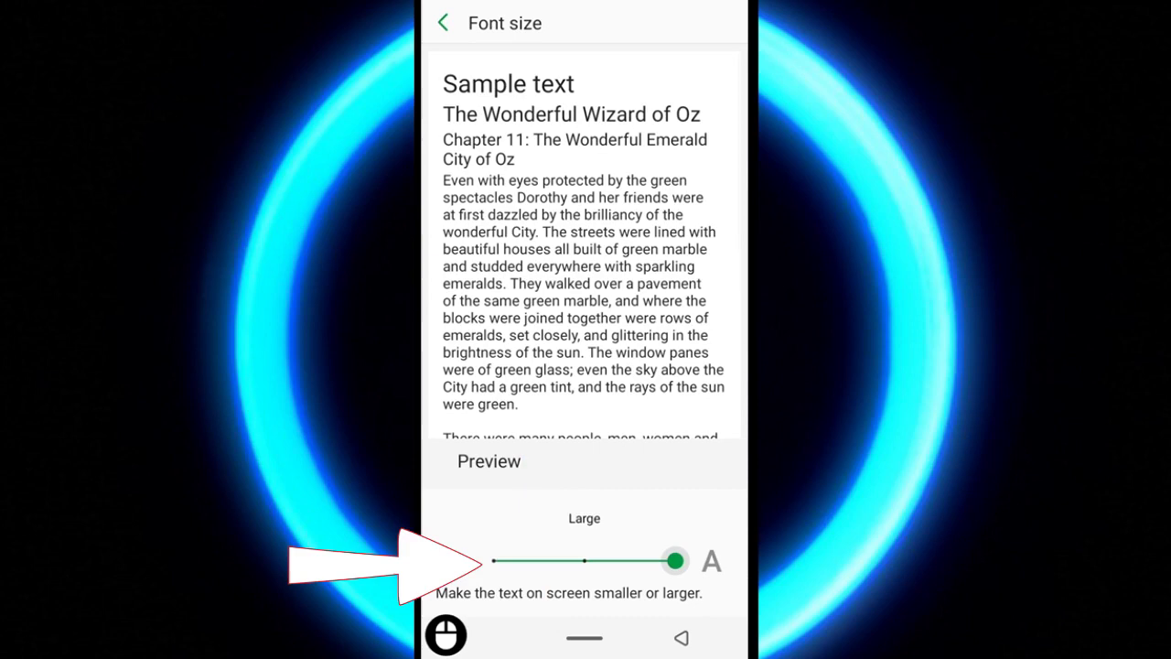
drag(676, 560, 492, 560)
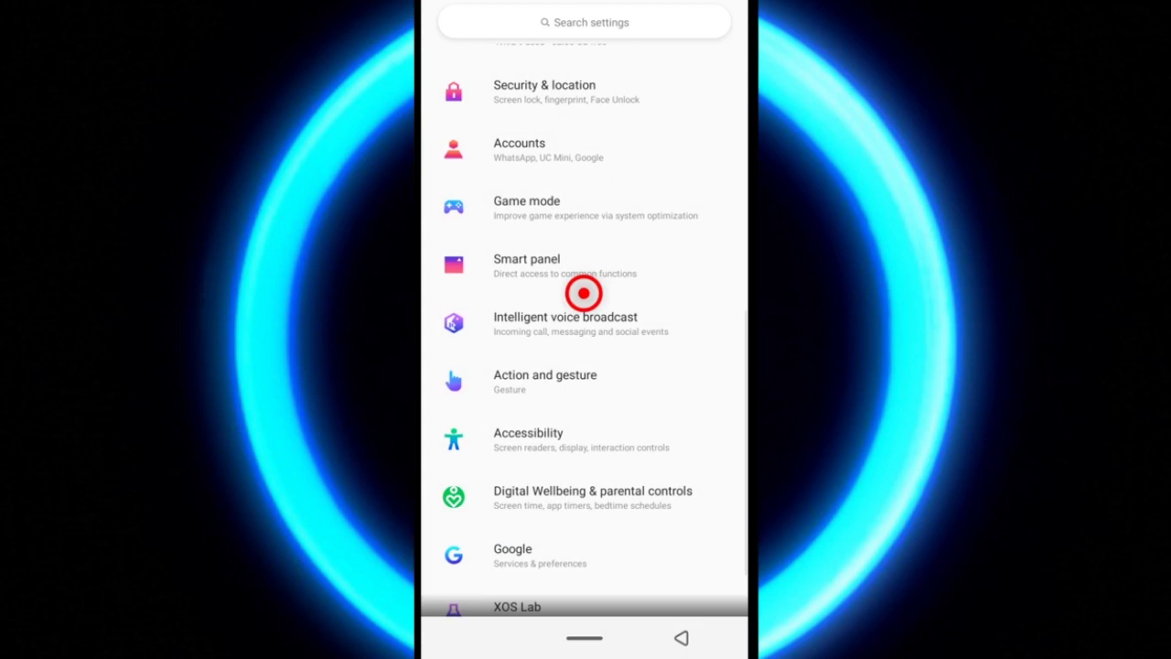
Visit the Font size option under Android Accessibility settings before returning to Firefox.
click(527, 432)
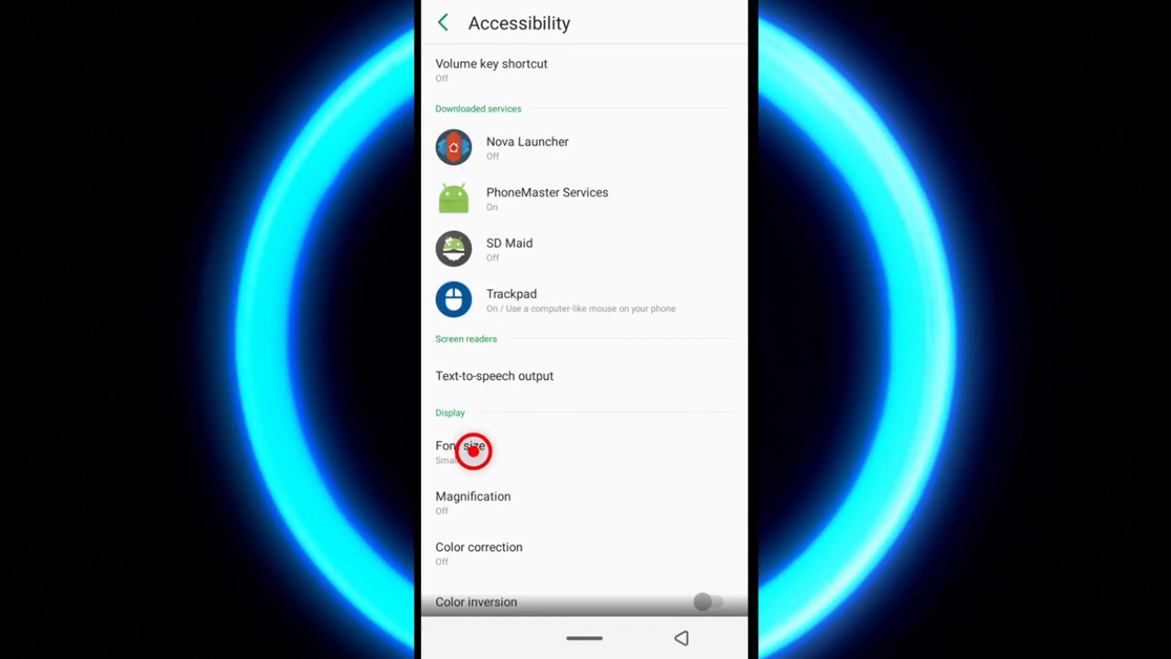
click(466, 450)
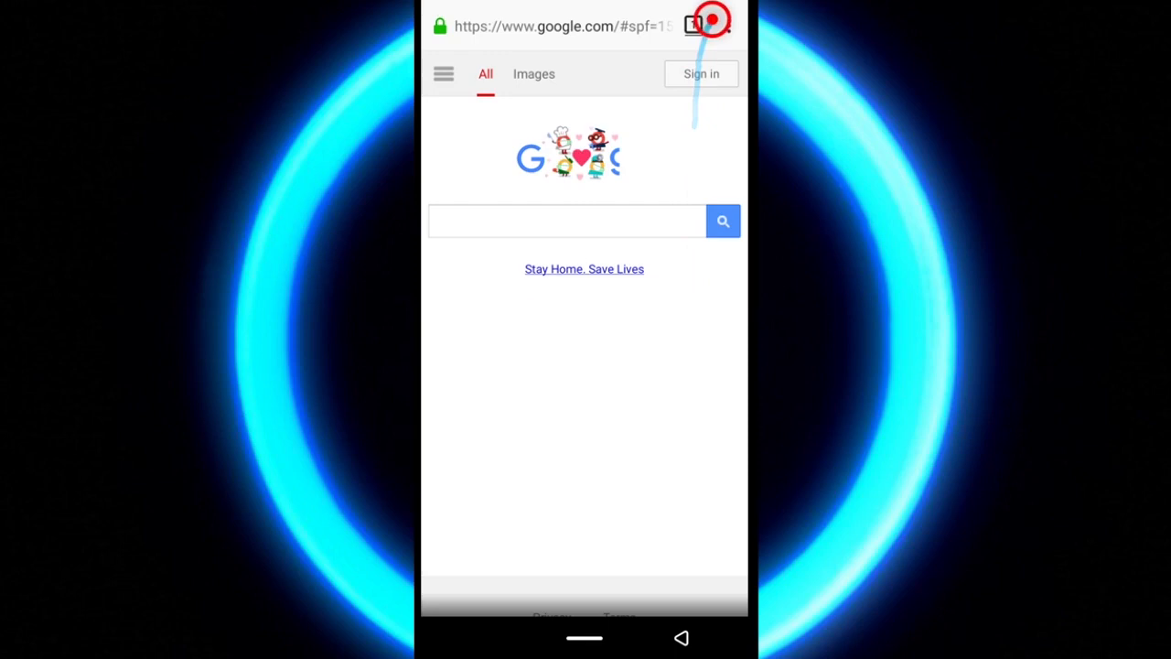
Search Firefox's add-ons for 'Ublock' and bring up the uBlock Origin extension page.
click(710, 20)
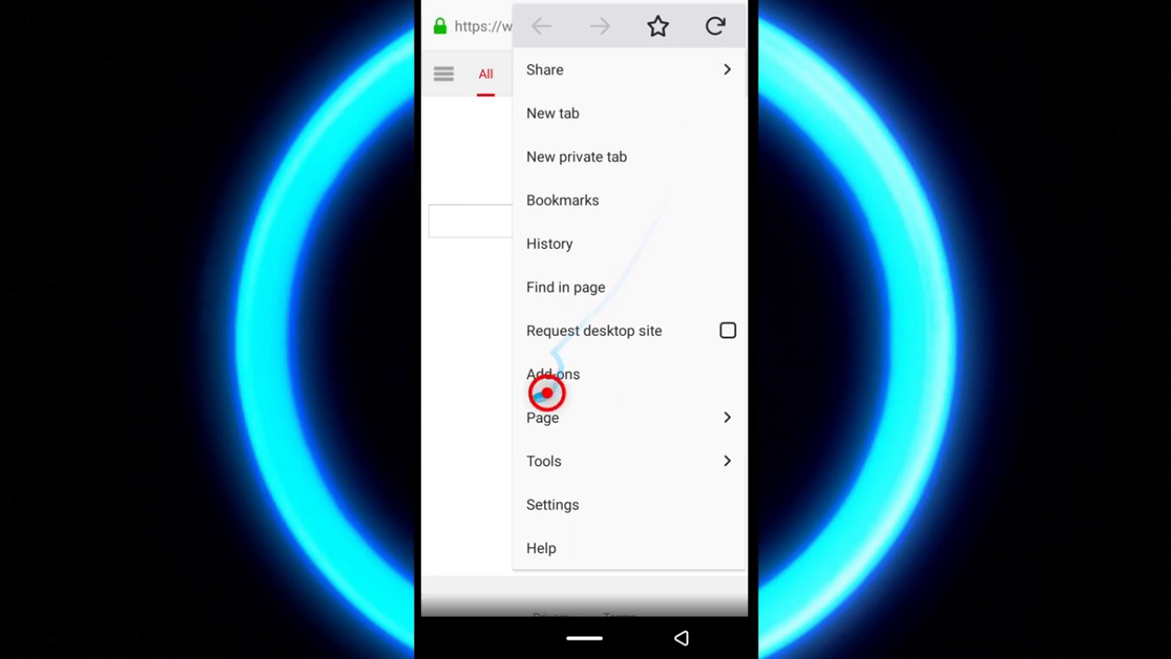
click(553, 373)
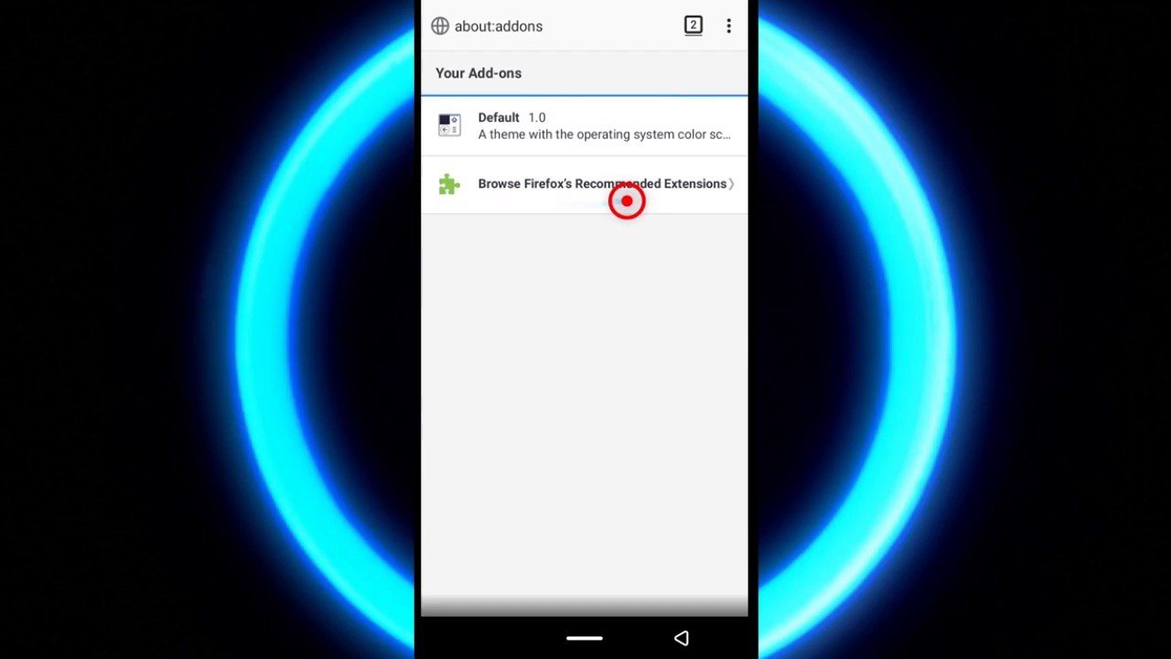
click(600, 183)
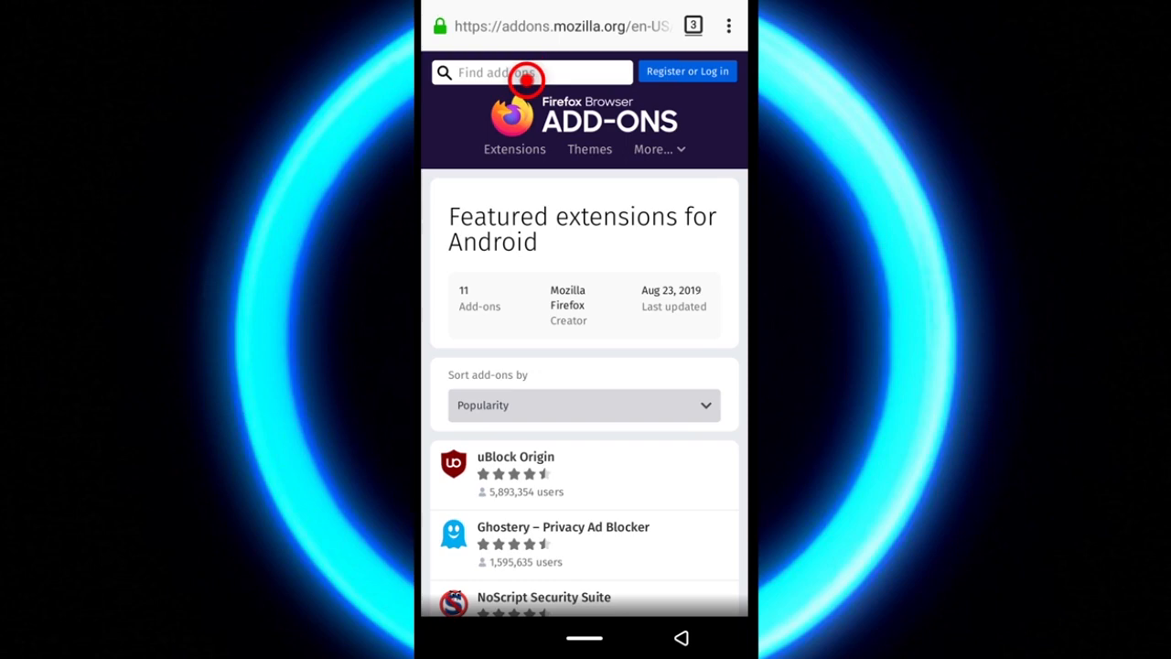
text(Ublock)
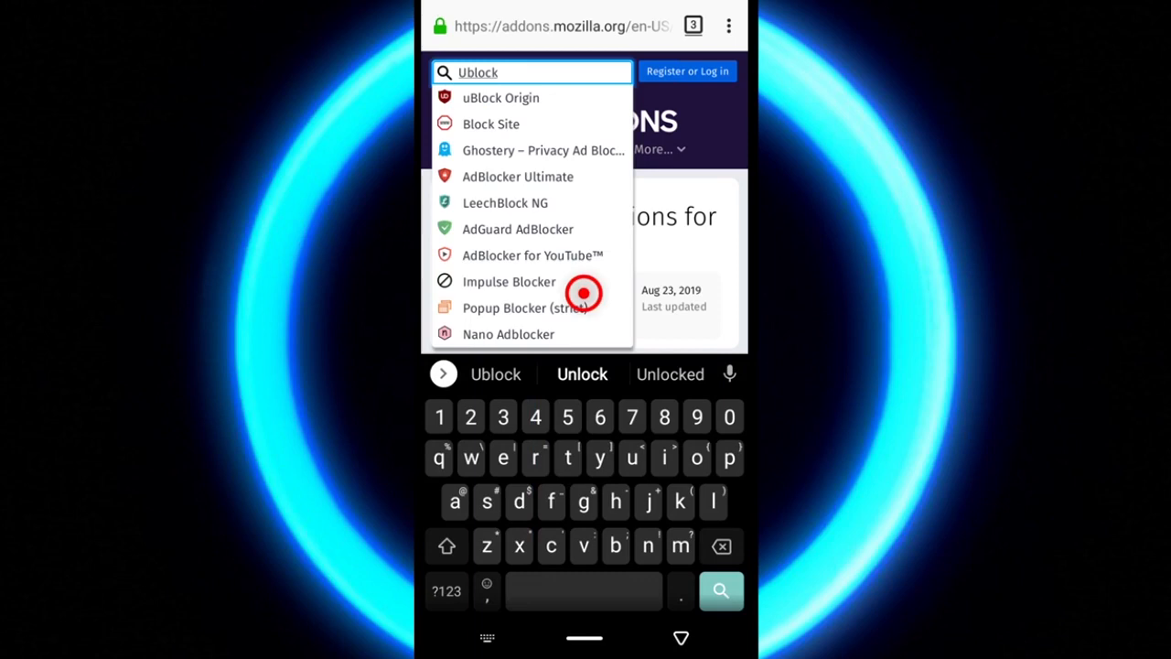
click(502, 97)
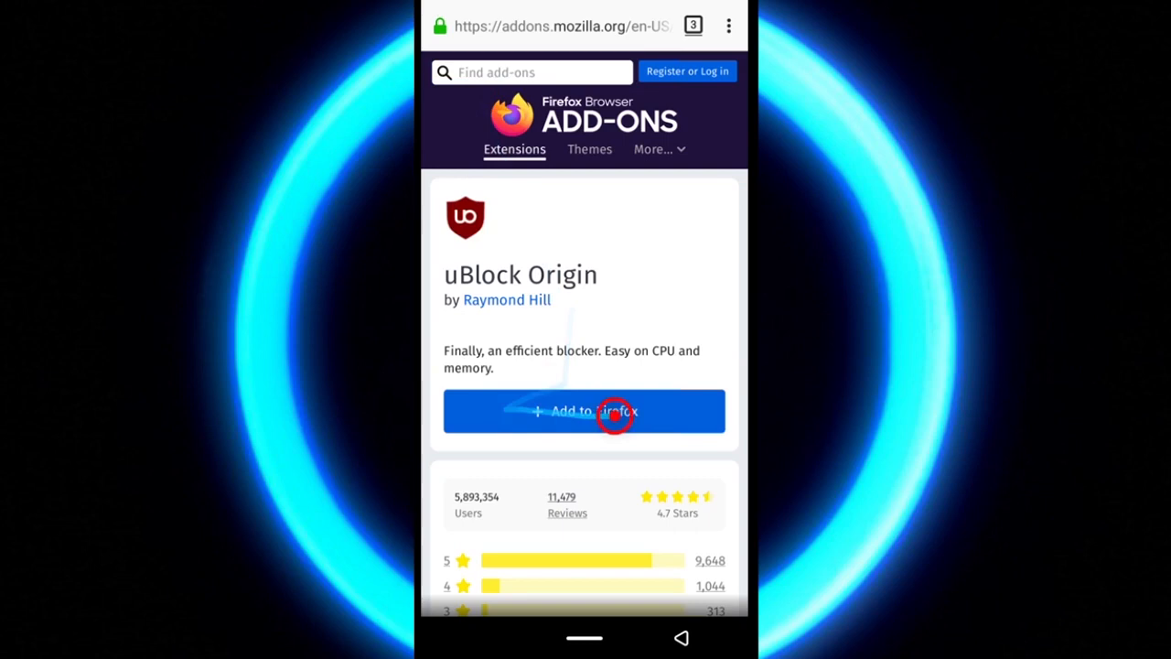
Add uBlock Origin to Firefox and accept its permissions to finish installing it.
click(583, 409)
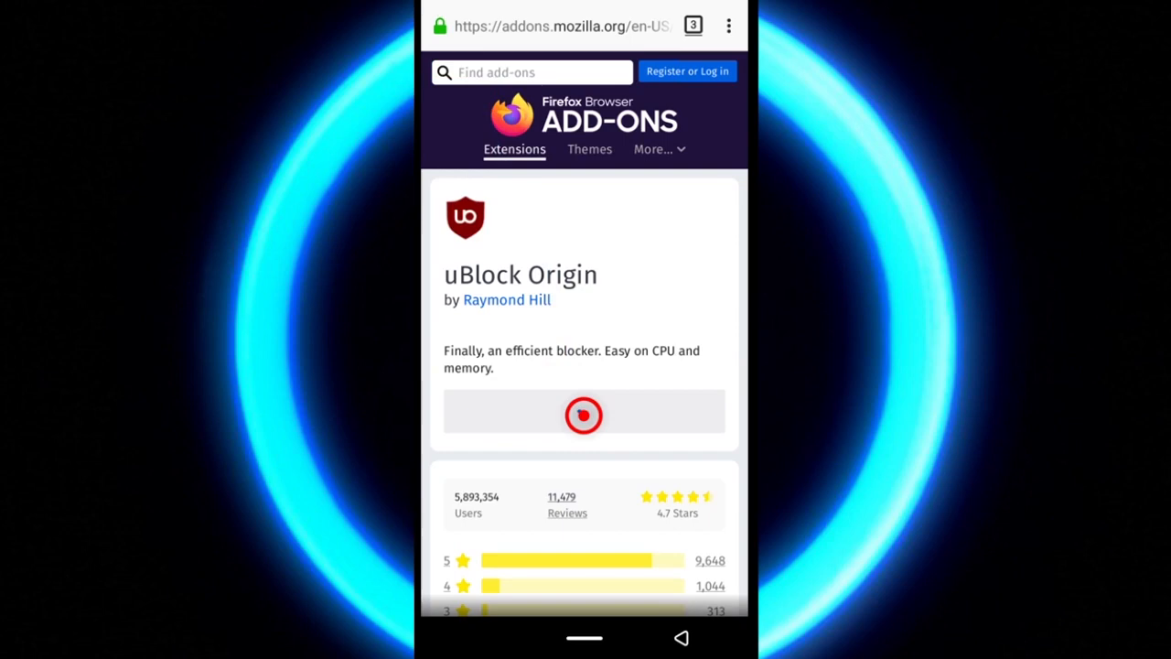
click(582, 410)
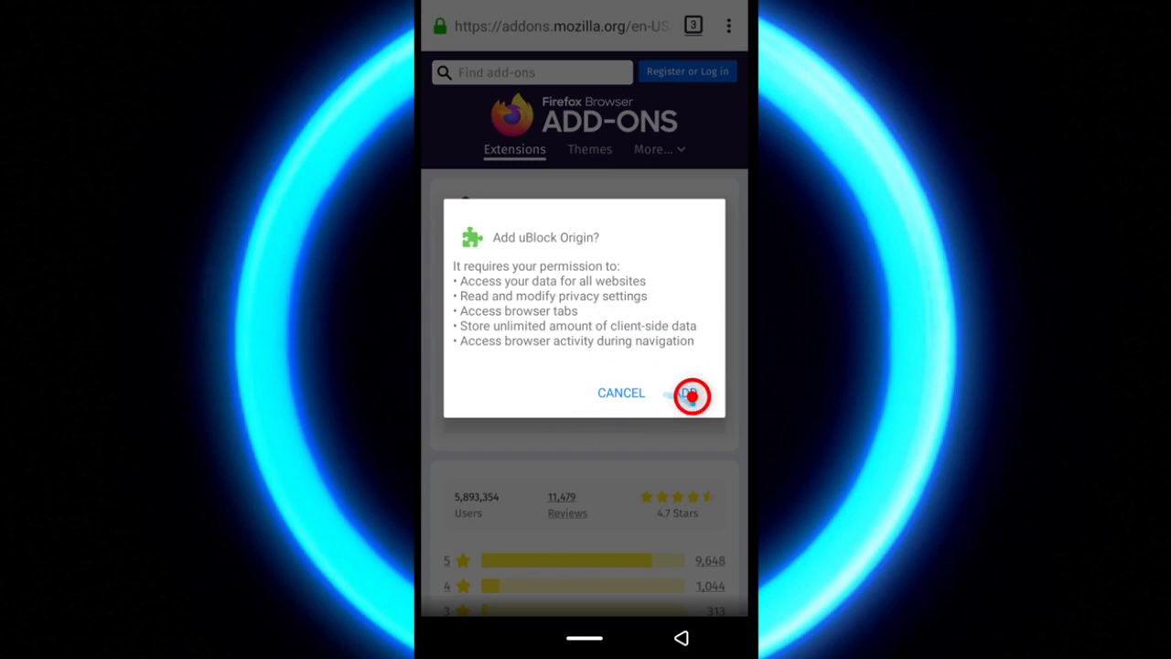
click(688, 392)
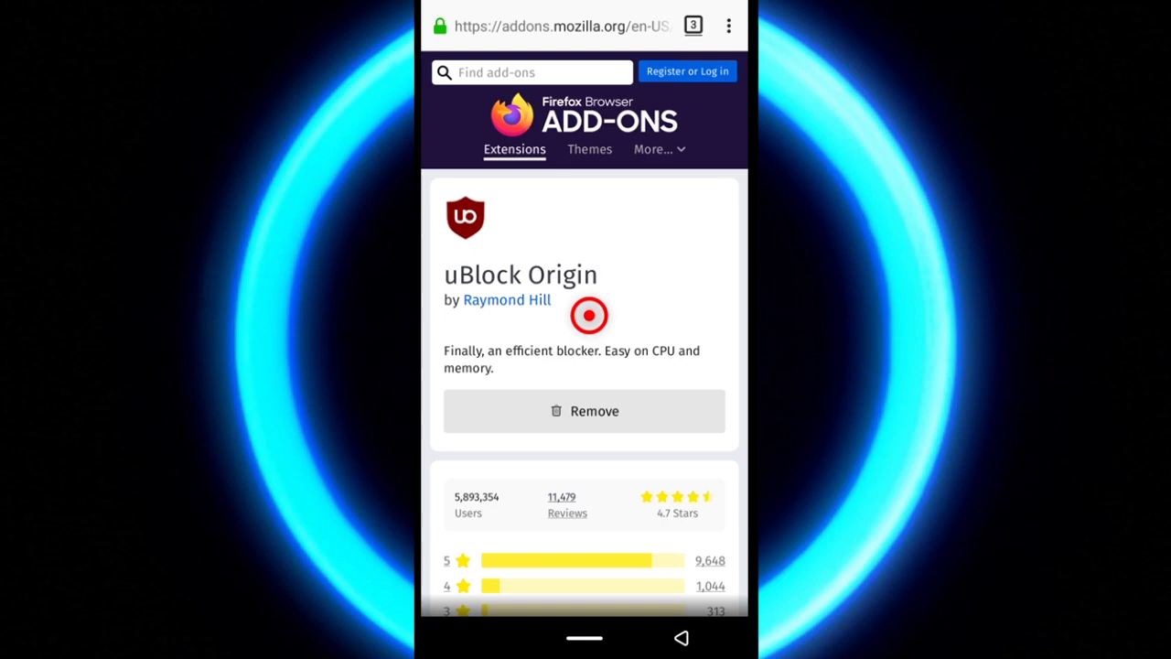
mouse_move(616, 339)
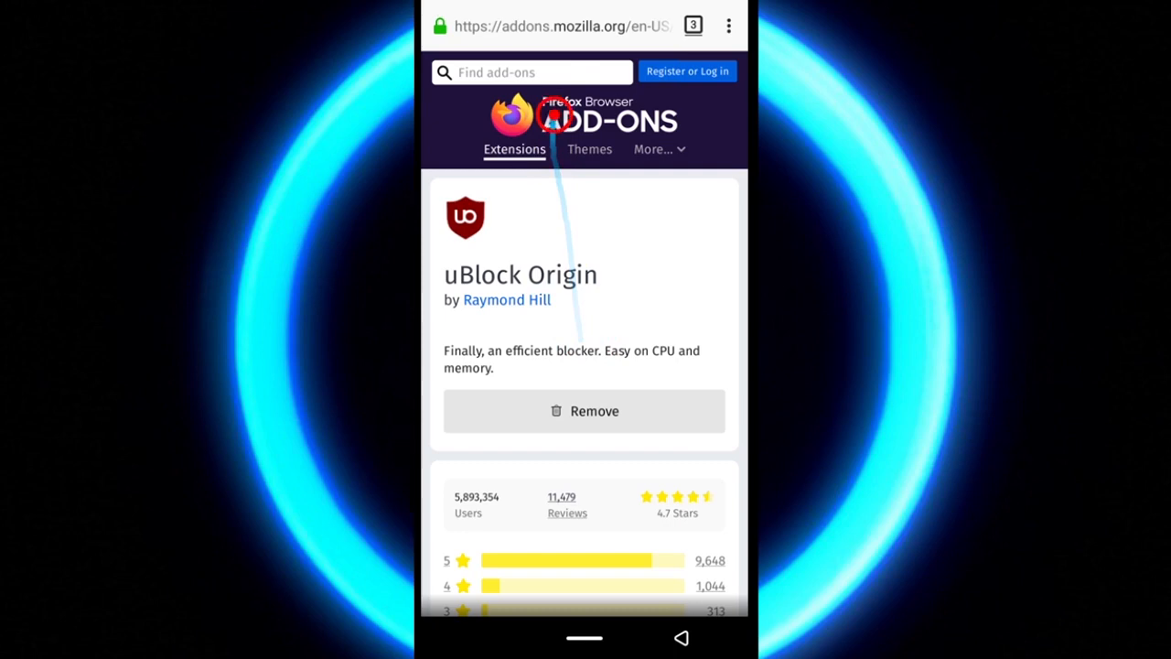
Search 'Reload back forward', add the Swipe Gestures add-on and accept its permissions.
text(Reload back forward)
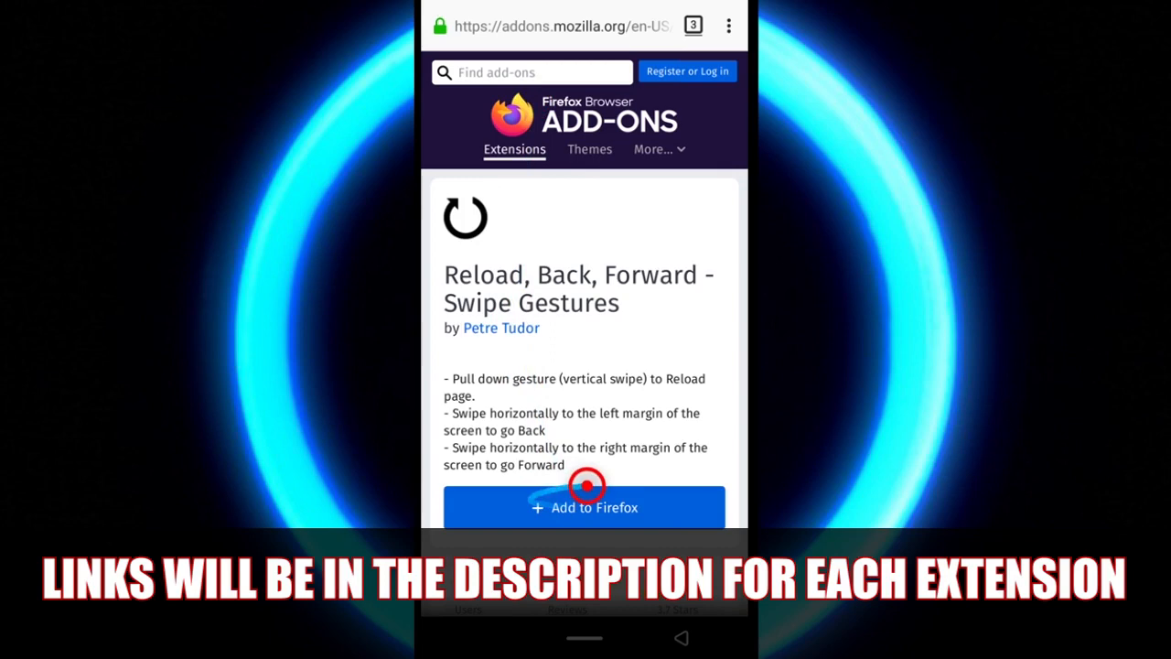
click(583, 507)
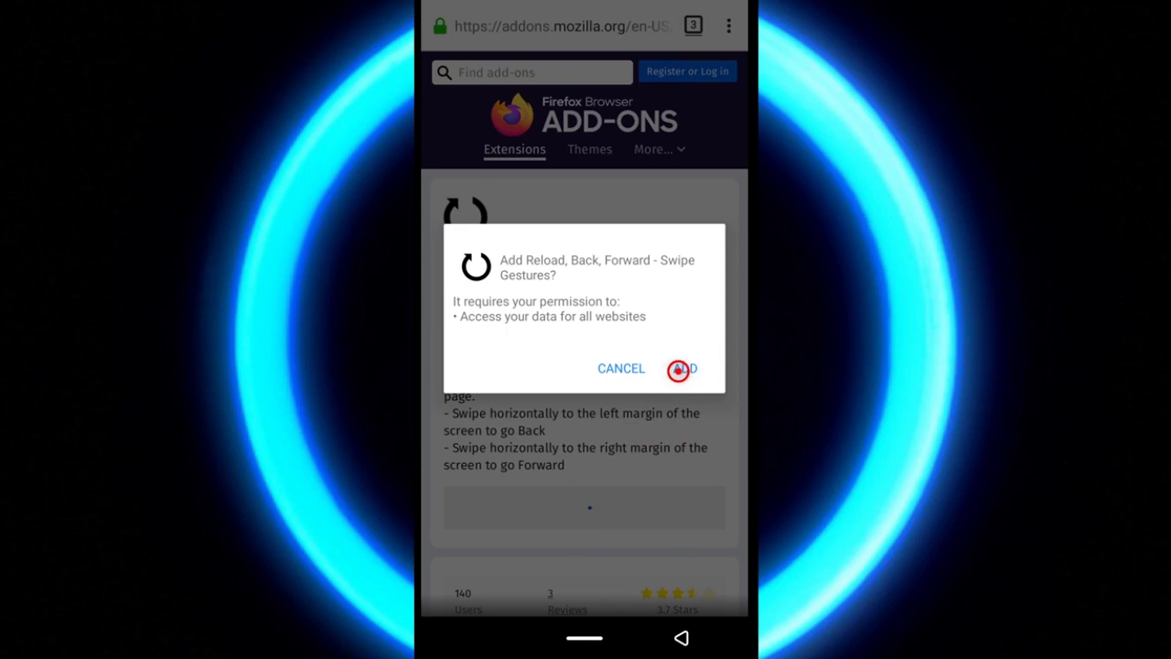
click(681, 368)
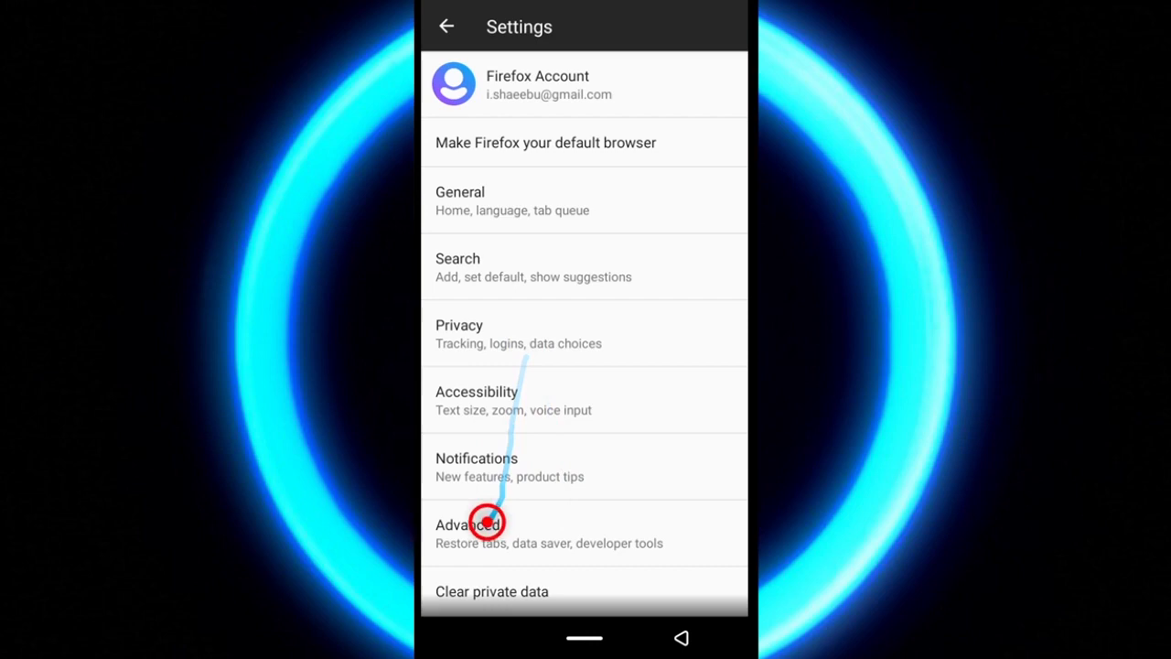
In Advanced settings, change the autoplay option to block automatic media playback.
click(470, 531)
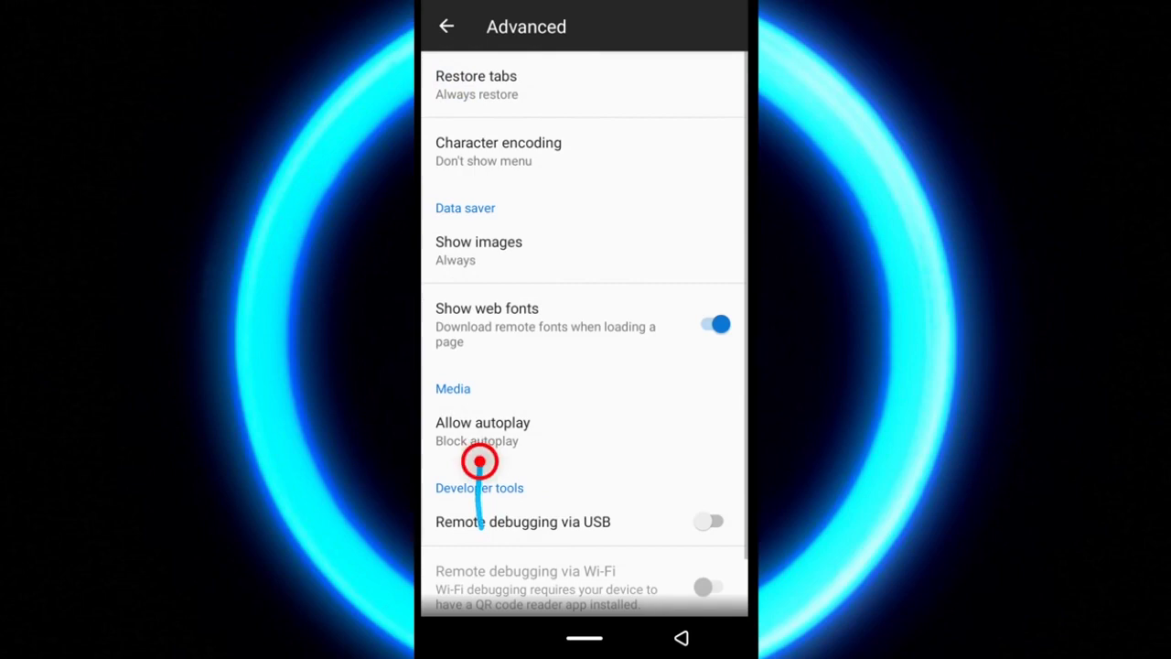
click(483, 421)
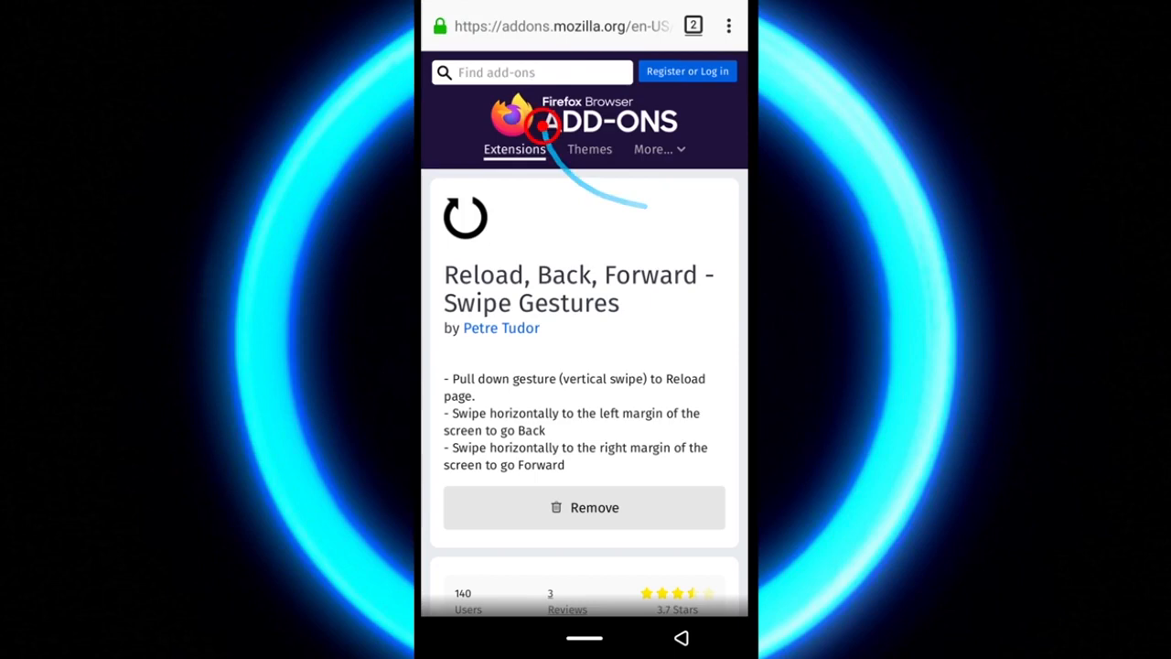
Search 'Dark', add the Dark Reader add-on and accept its permissions to install it.
click(531, 71)
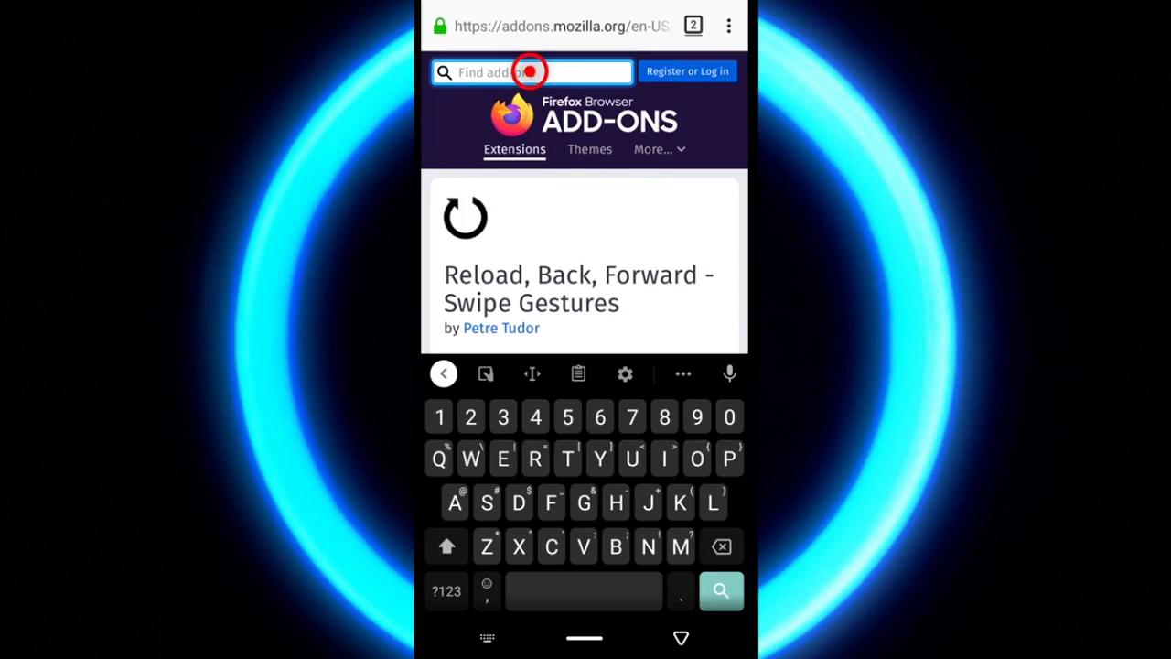
text(Dark)
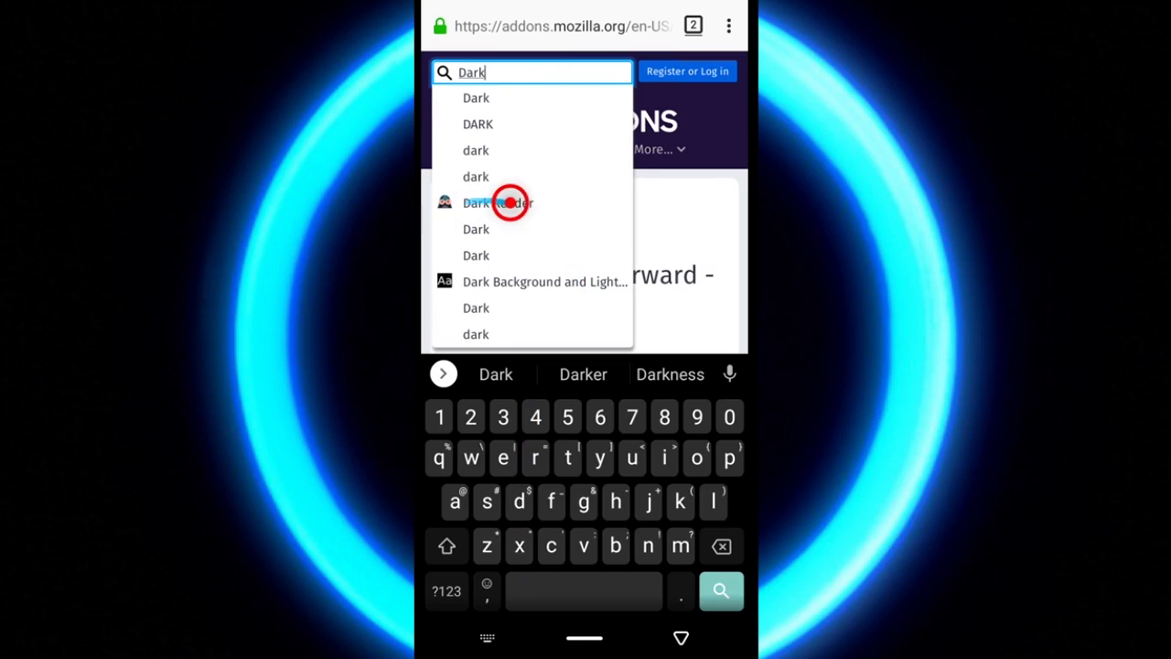
click(497, 201)
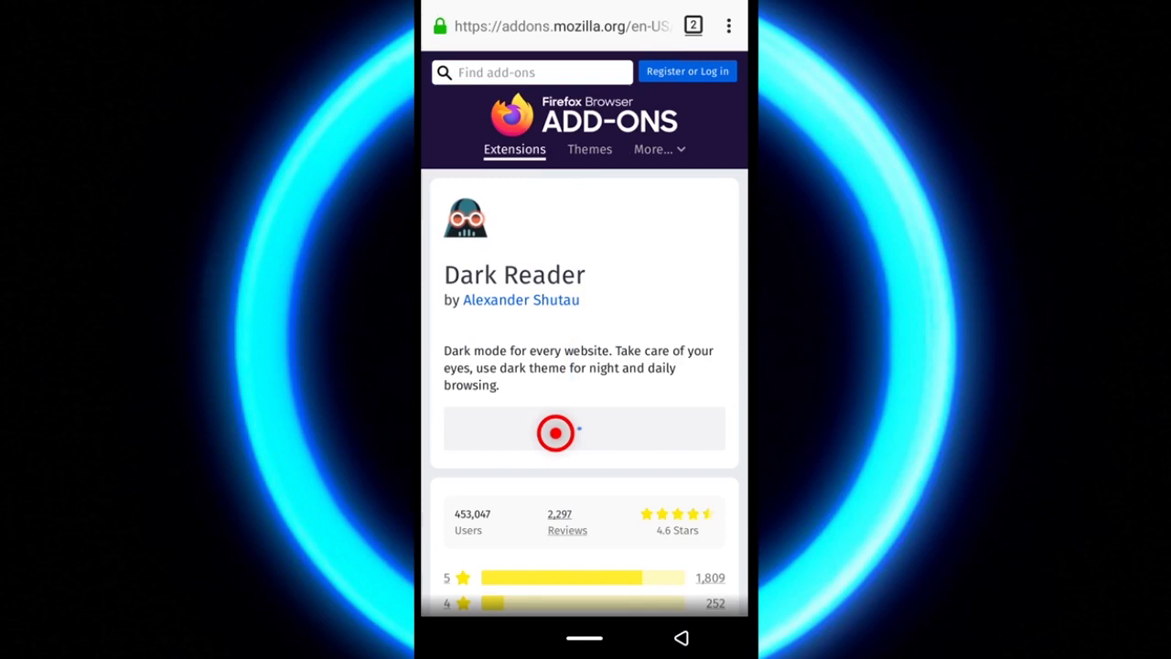
click(556, 428)
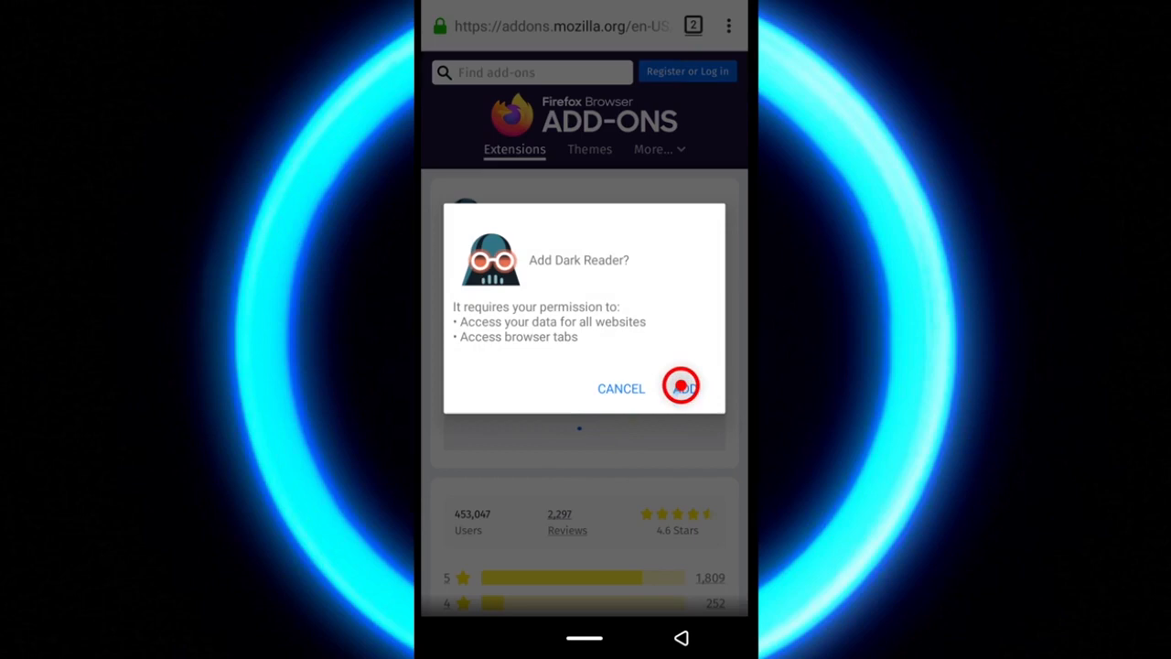
click(681, 388)
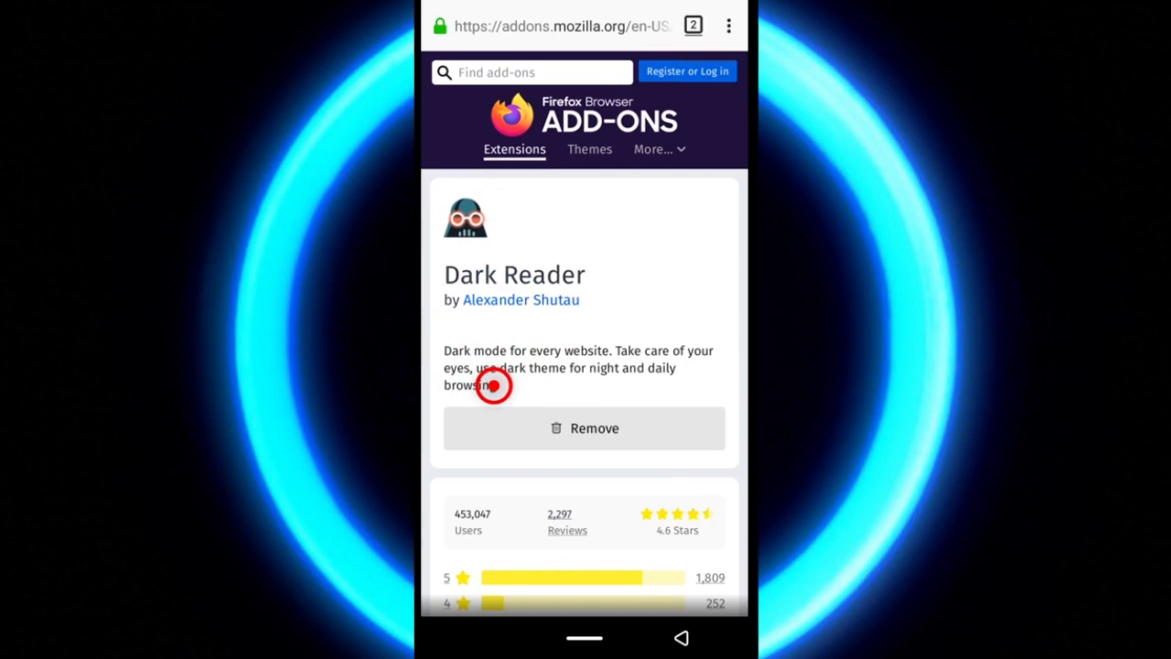
Show the three-dot browser menu listing the installed uBlock Origin and Dark Reader entries.
click(729, 26)
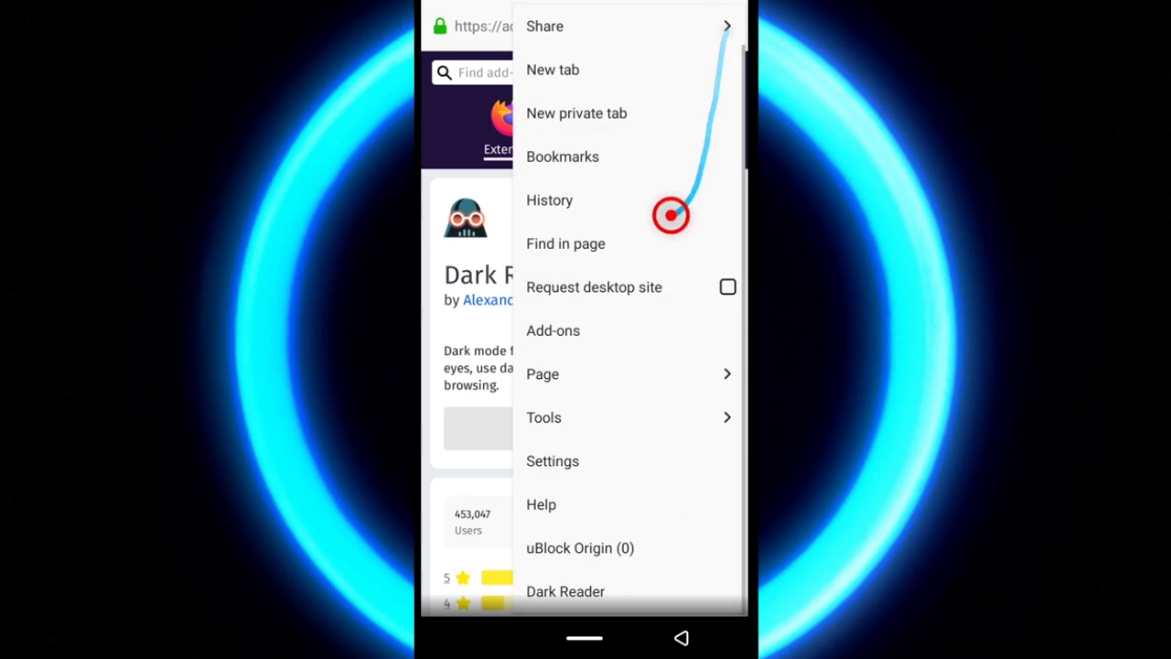
click(553, 330)
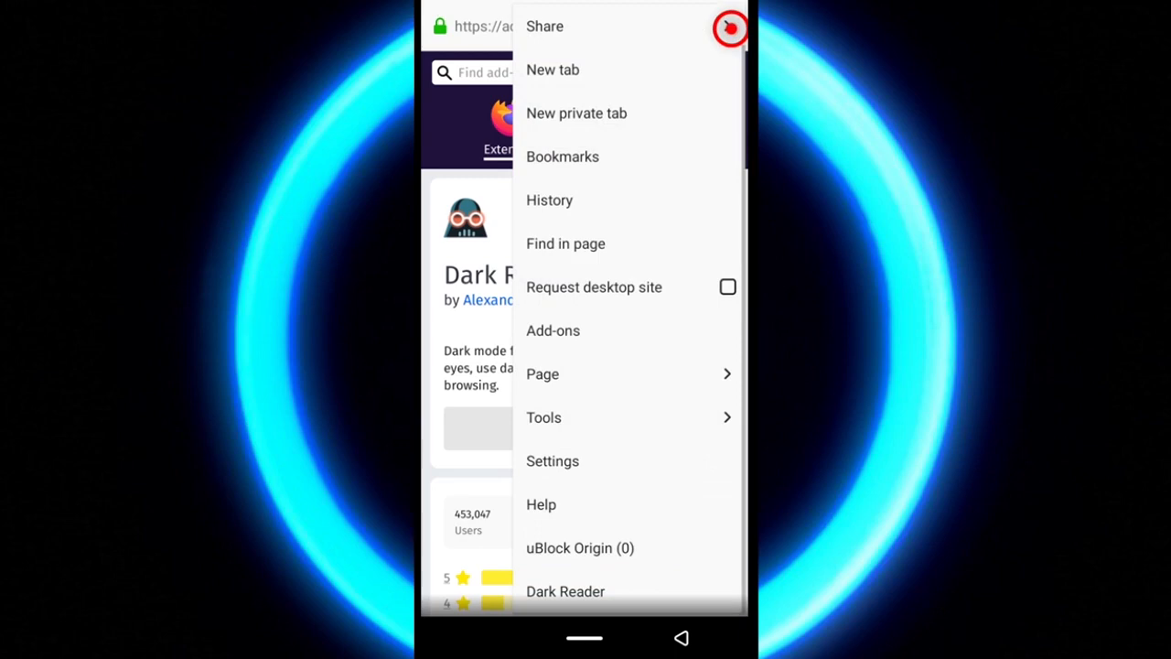
Review the Clear private data checkboxes in Firefox Settings and cancel without clearing.
click(553, 462)
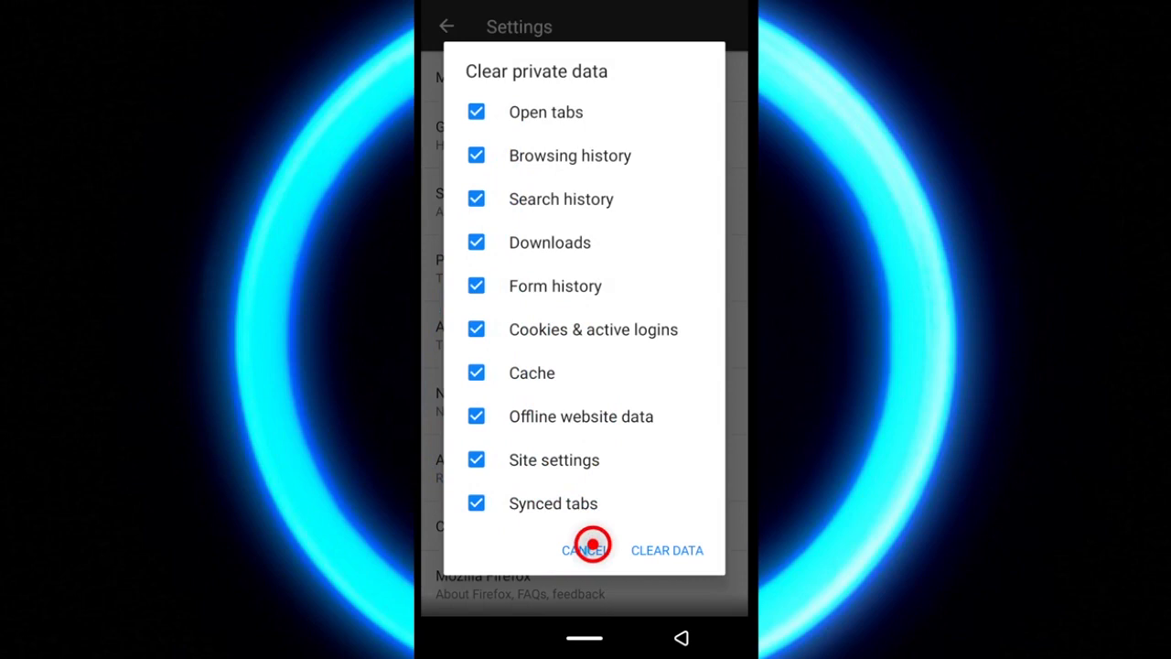
click(582, 549)
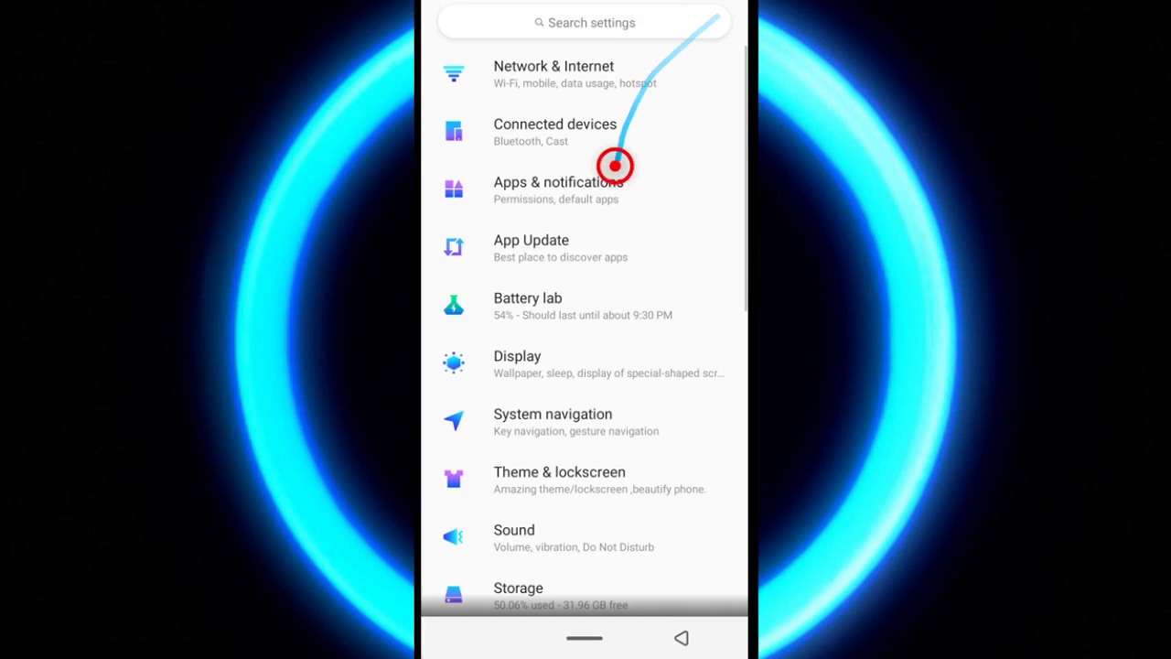
Show Firefox's storage details under Apps & notifications: 167 MB app, 37.26 MB data, 148 MB cache.
click(558, 181)
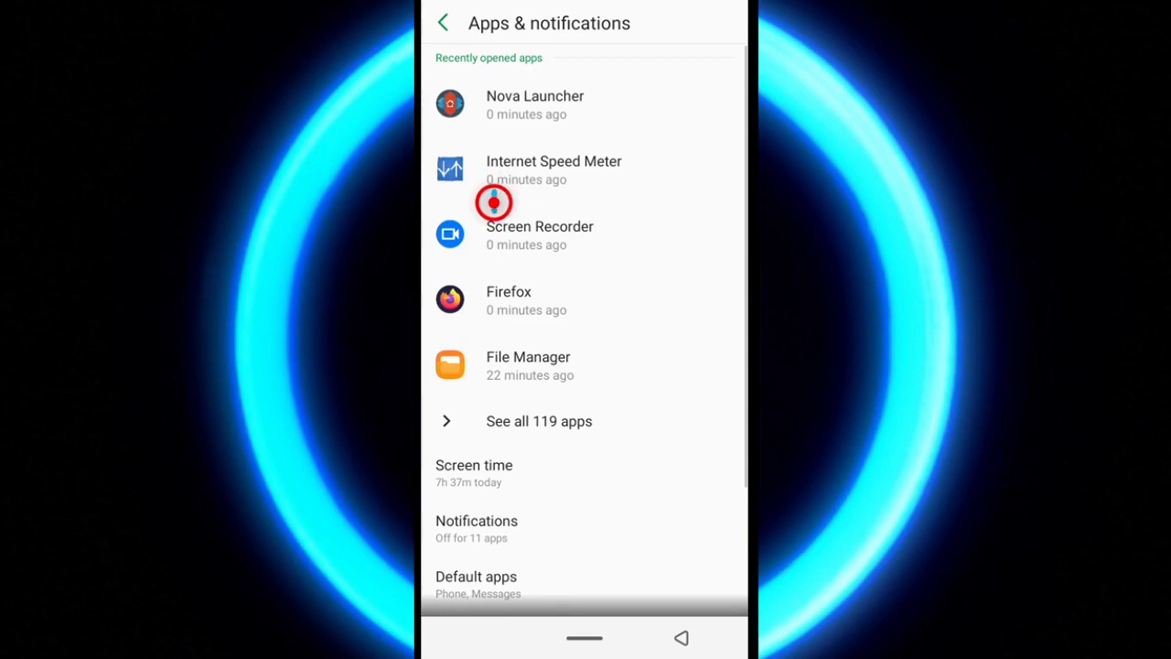
click(509, 300)
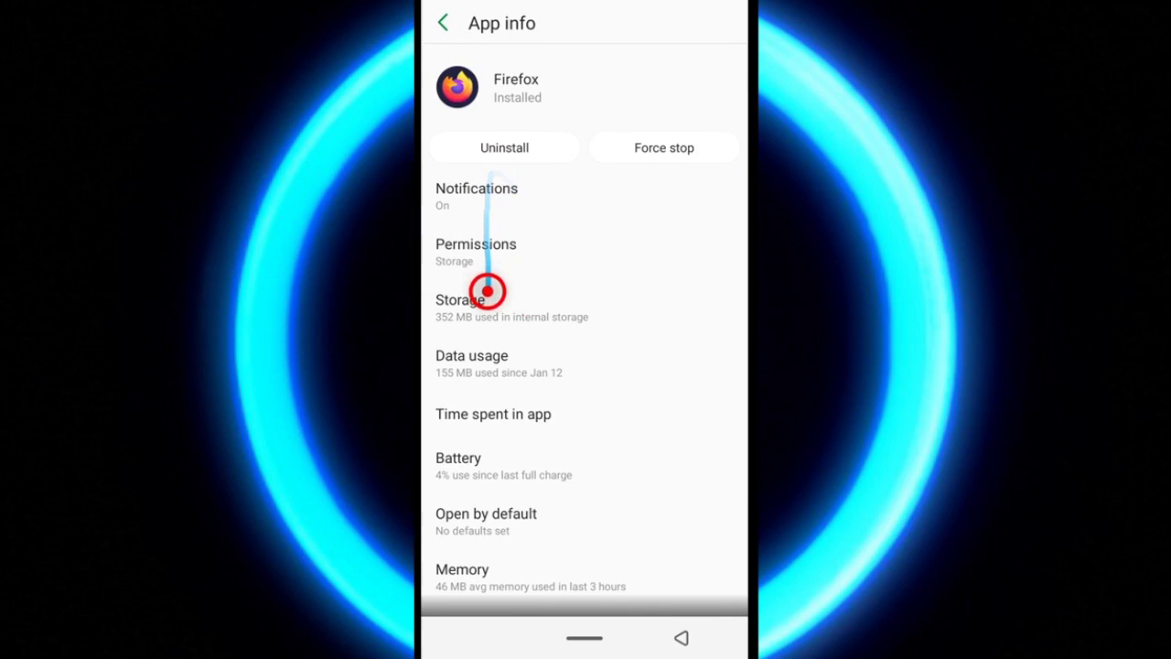
click(485, 307)
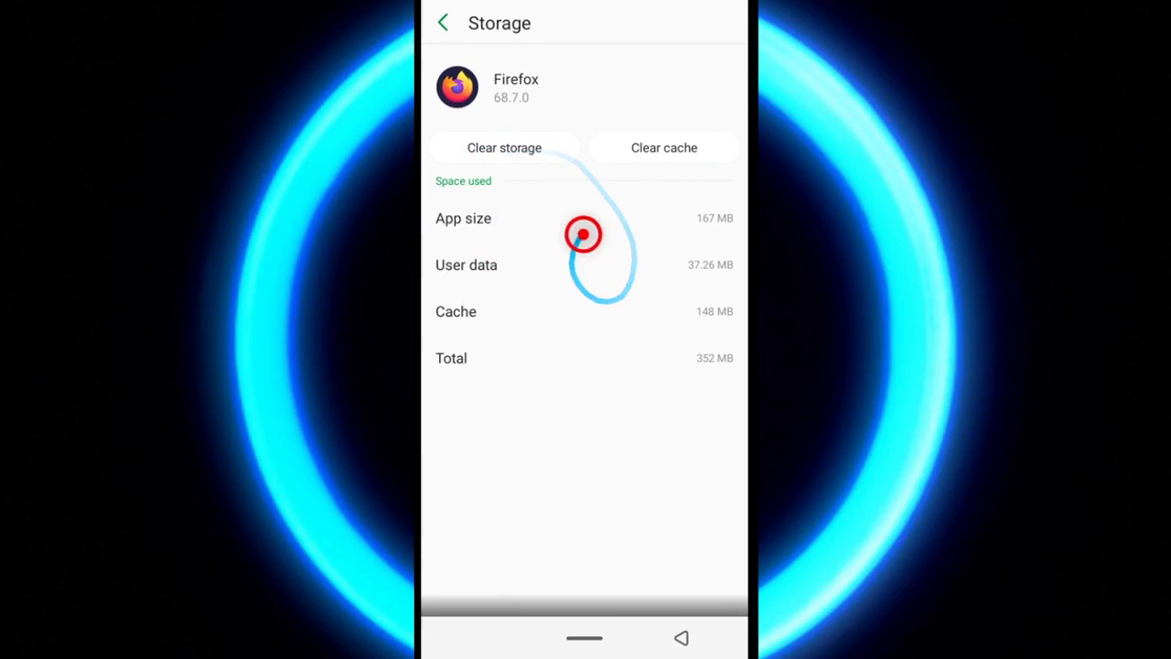